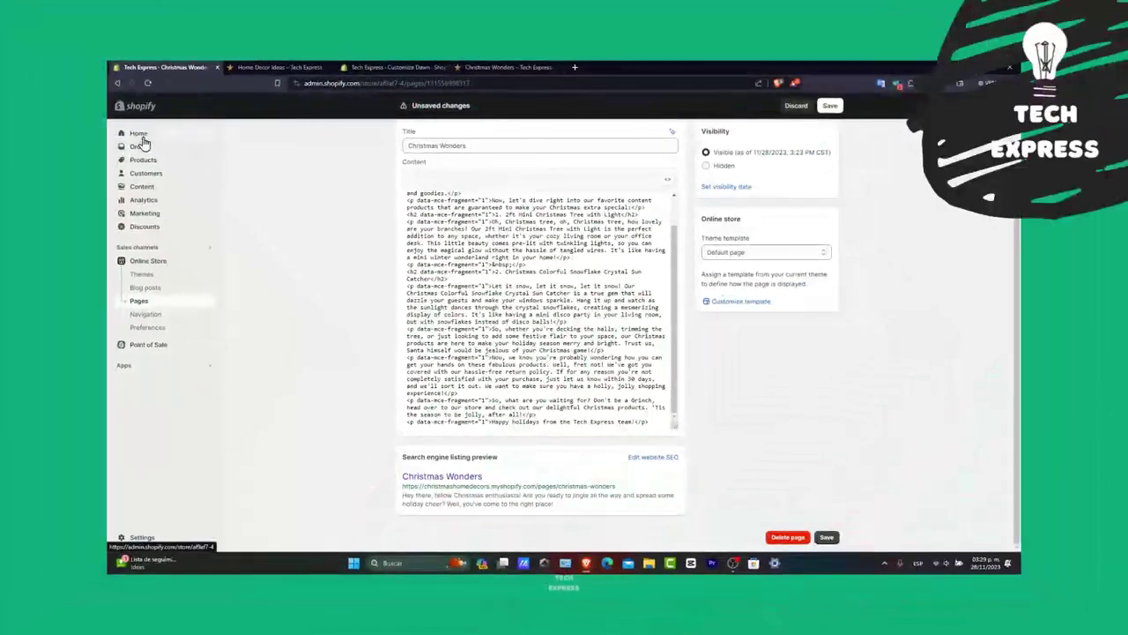
Step: Leave the Christmas Wonders page editor for Home, discarding the unsaved changes
{"action": "left_click", "coordinate": [138, 145]}
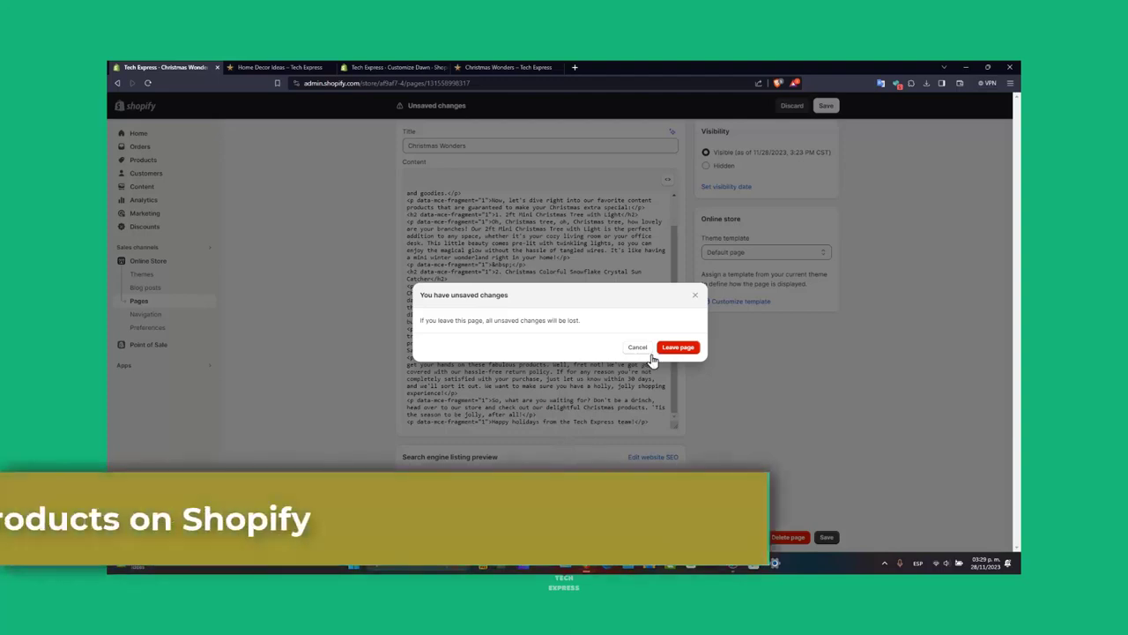
{"action": "left_click", "coordinate": [678, 347]}
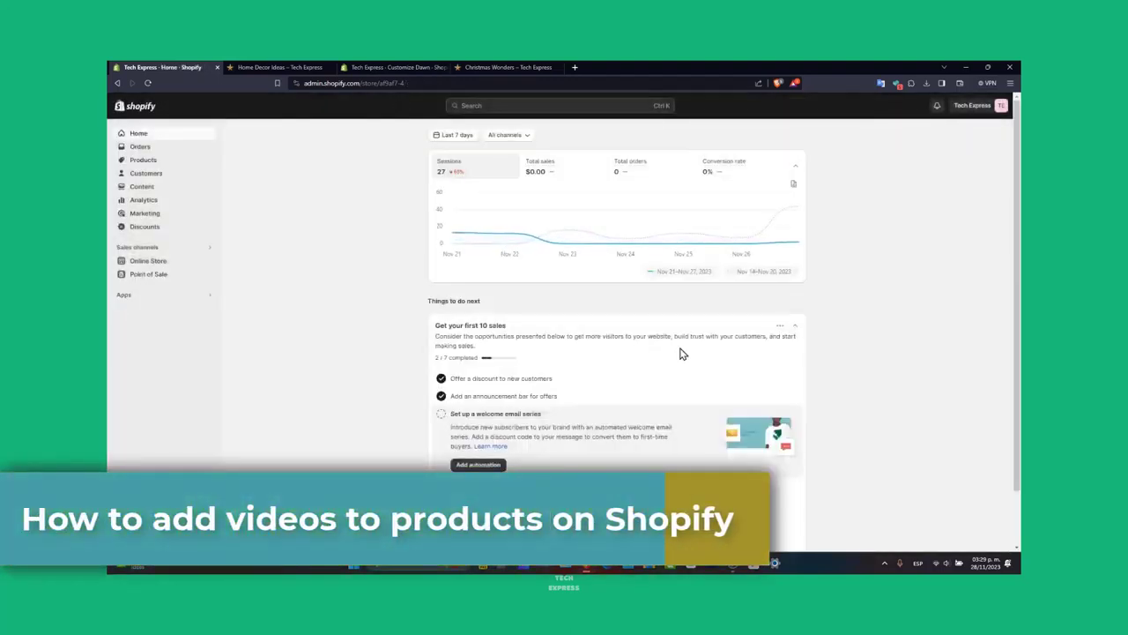
Step: Scroll the 2ft Mini Christmas Tree storefront page down through features to related products
{"action": "scroll", "scroll_direction": "down", "scroll_amount": 3}
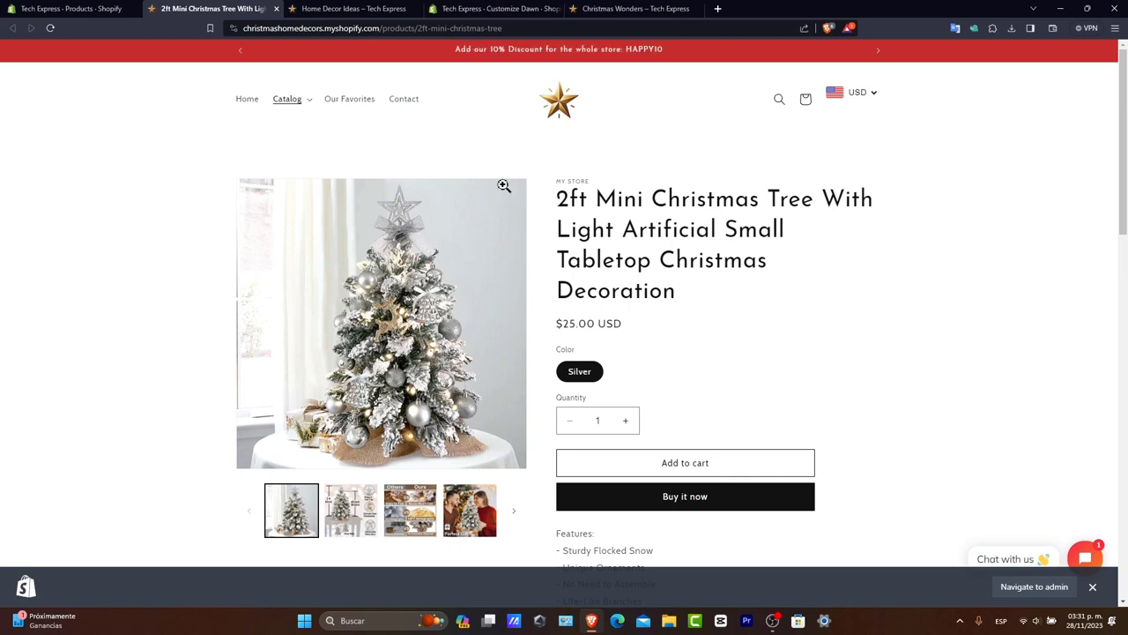
{"action": "scroll", "scroll_direction": "down", "scroll_amount": 3}
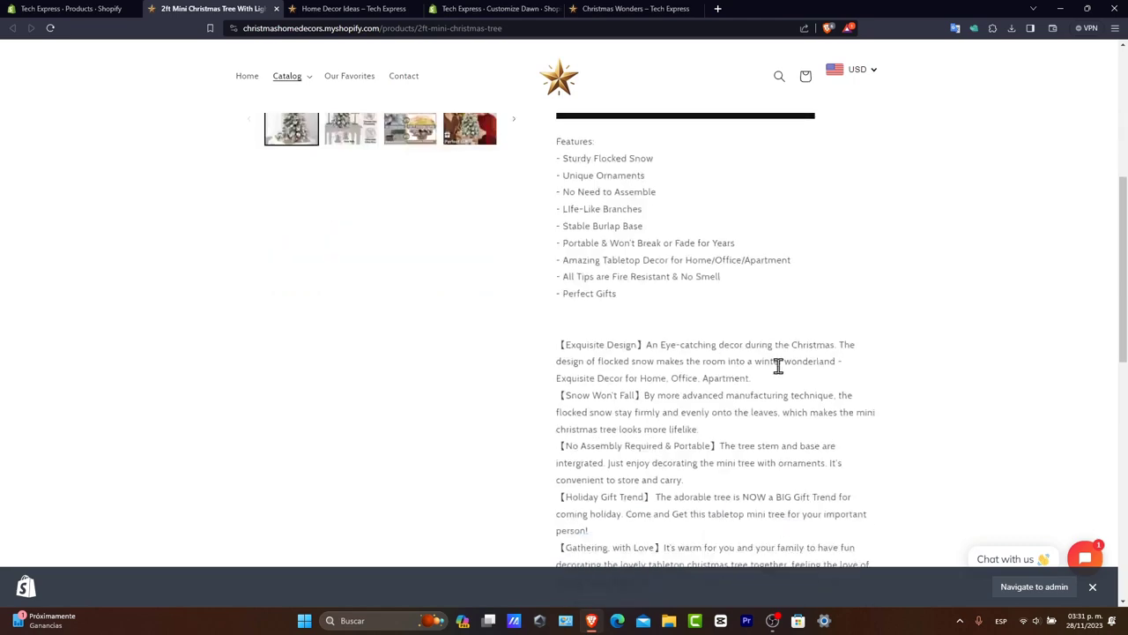
{"action": "scroll", "scroll_direction": "down", "scroll_amount": 3}
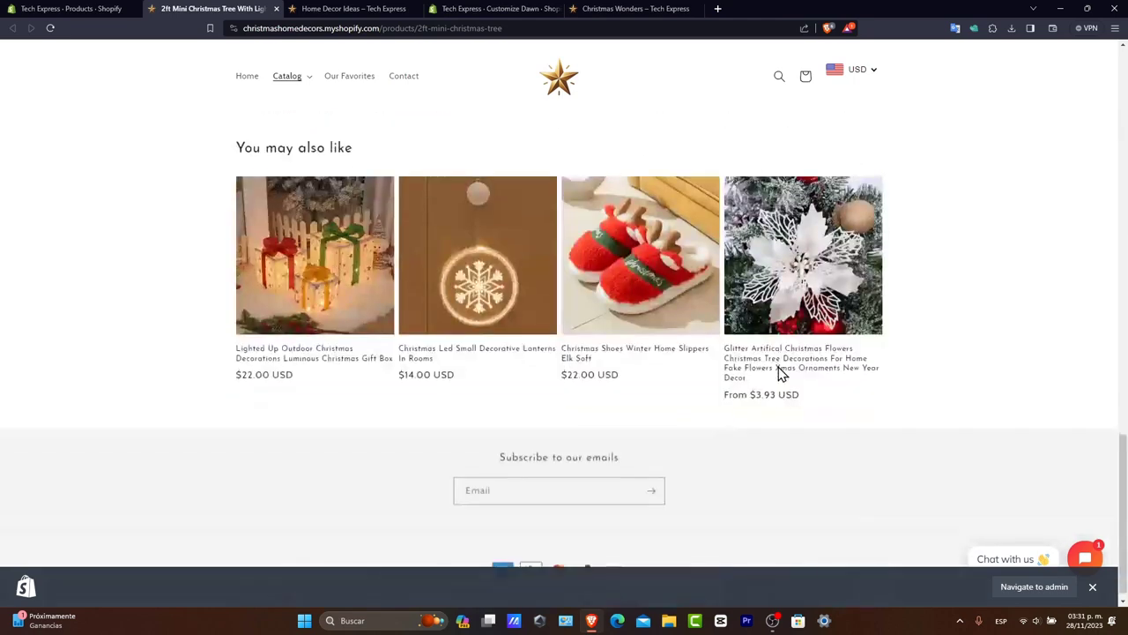
{"action": "mouse_move", "coordinate": [656, 254]}
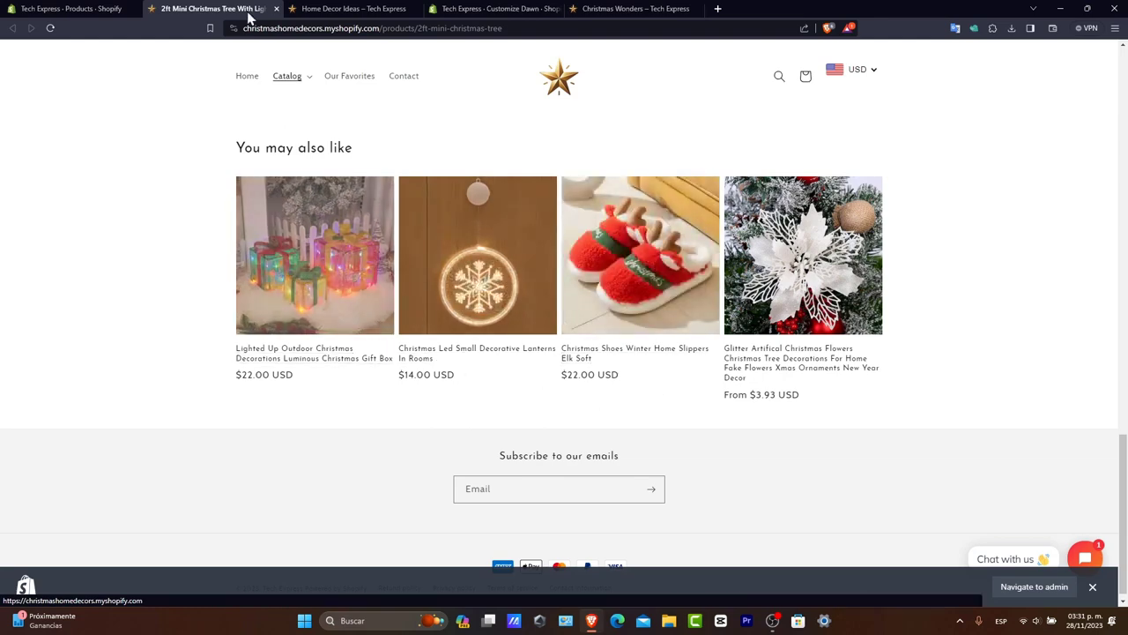
Step: Return to the admin and go to Online Store > Themes with the installed Apps list shown
{"action": "left_click", "coordinate": [70, 8]}
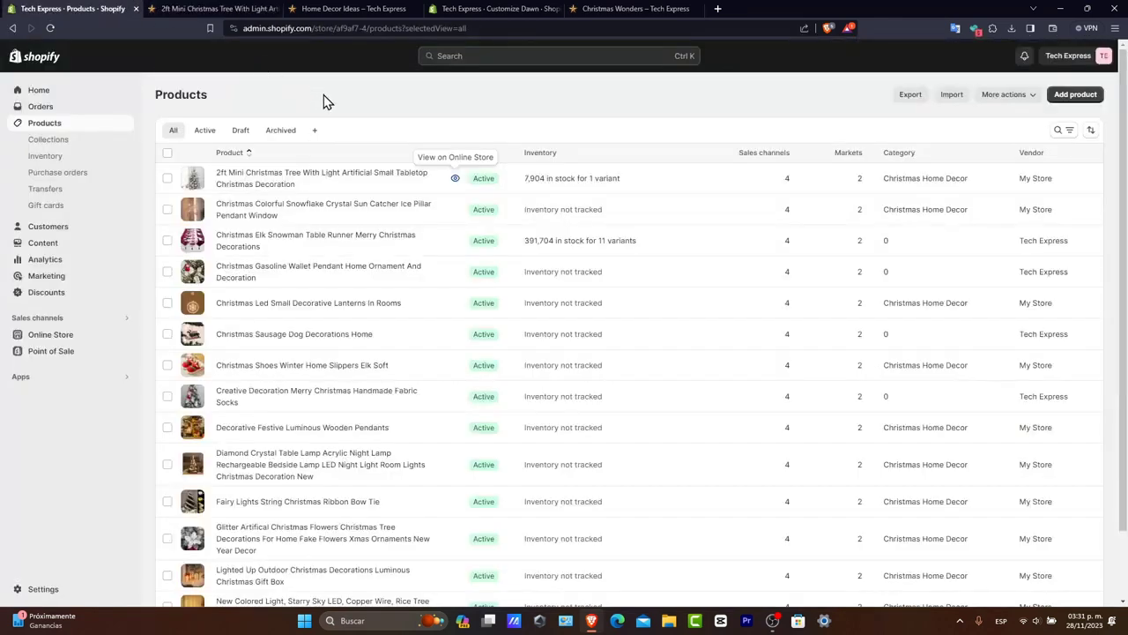
{"action": "mouse_move", "coordinate": [211, 401]}
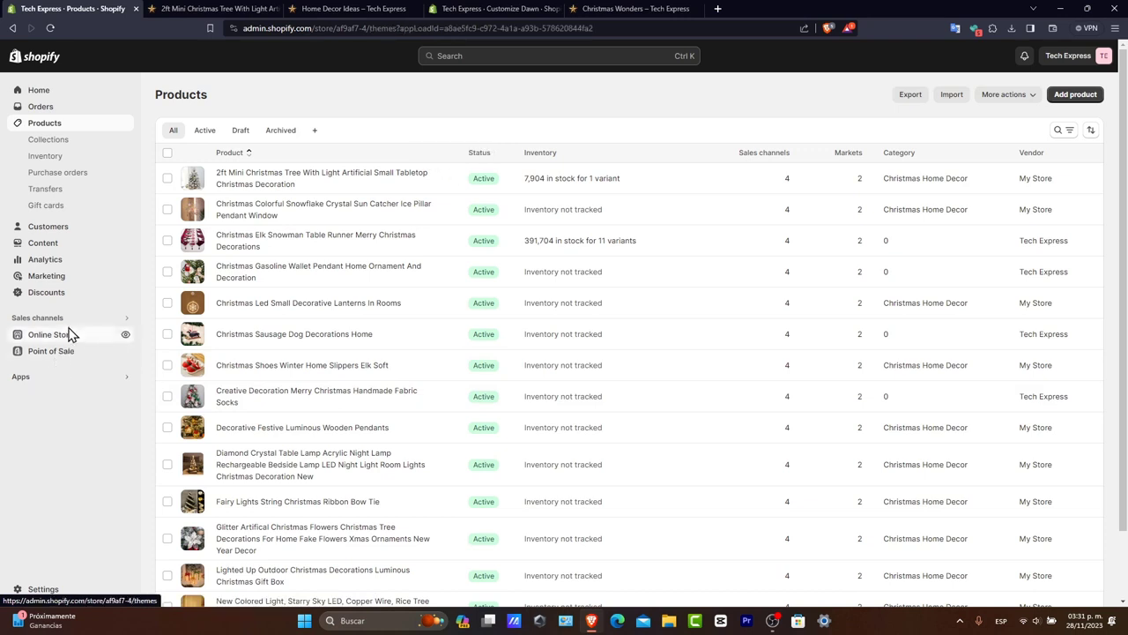
{"action": "left_click", "coordinate": [49, 335]}
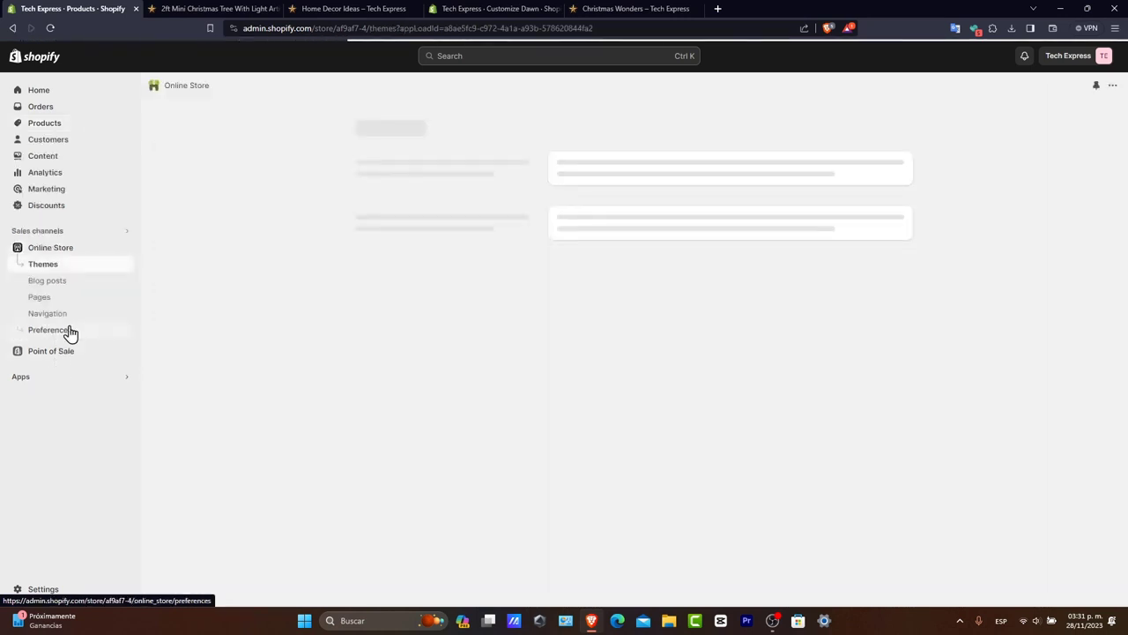
{"action": "left_click", "coordinate": [42, 265]}
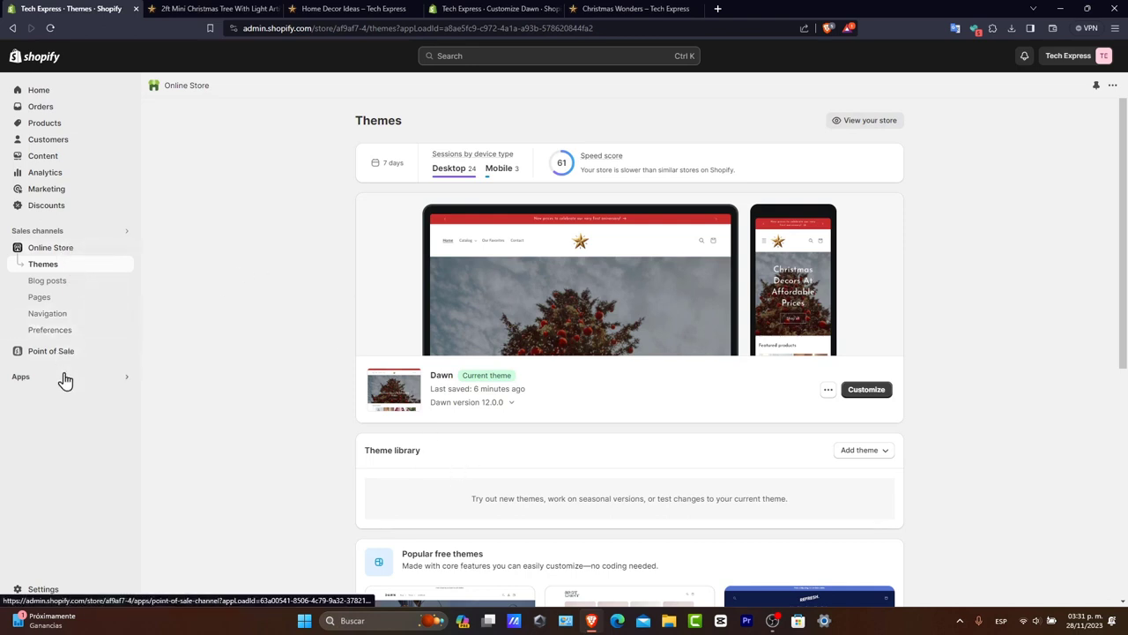
{"action": "left_click", "coordinate": [21, 377]}
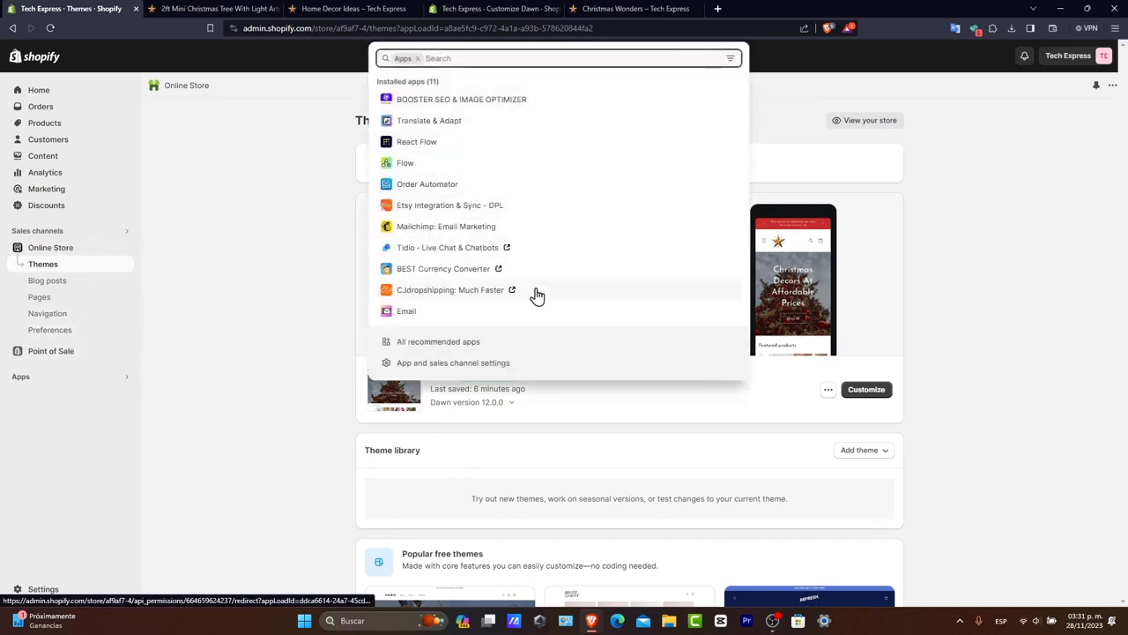
Step: Launch the CJdropshipping app in a new tab, then return to the Shopify Themes page
{"action": "left_click", "coordinate": [448, 289]}
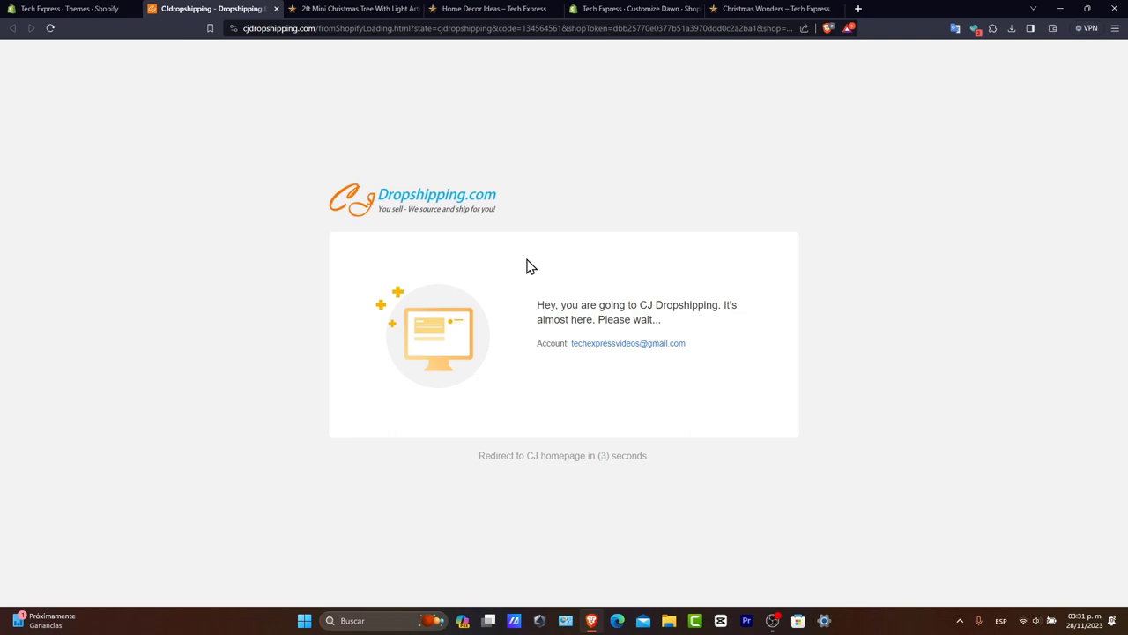
{"action": "mouse_move", "coordinate": [641, 269]}
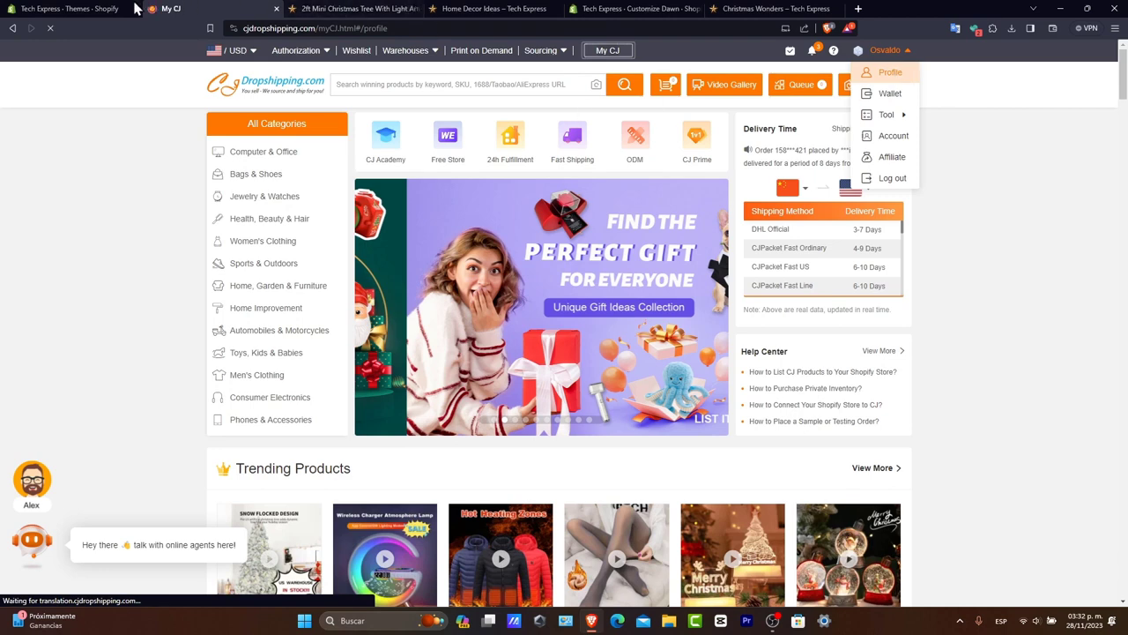
{"action": "left_click", "coordinate": [67, 9]}
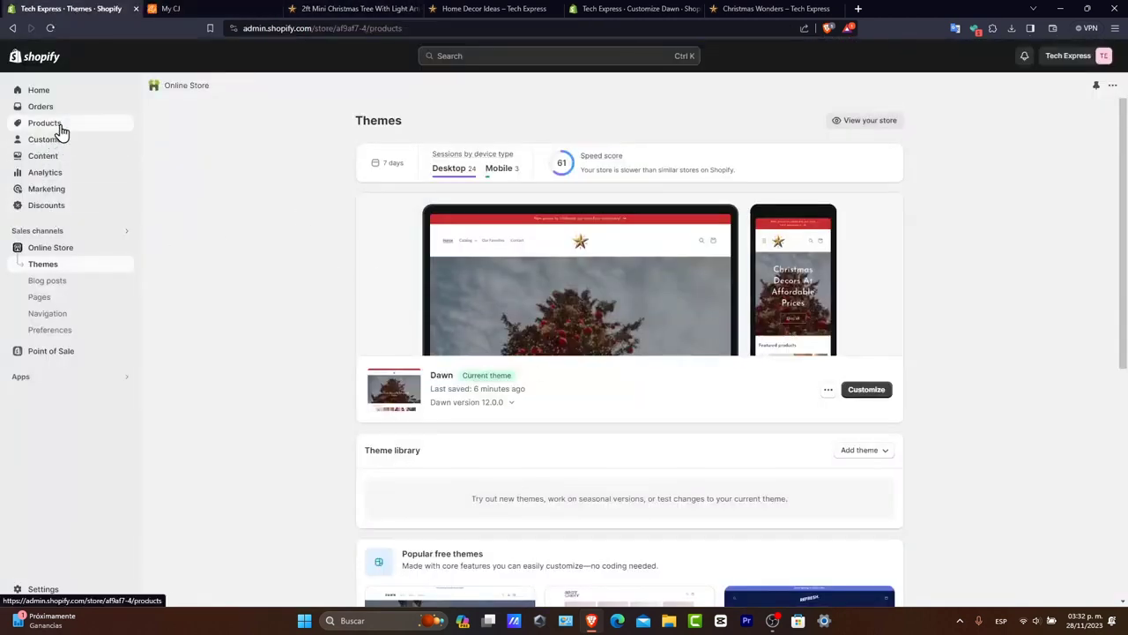
Step: Go to Products and start a media upload on the 2ft Mini Christmas Tree product
{"action": "left_click", "coordinate": [44, 123]}
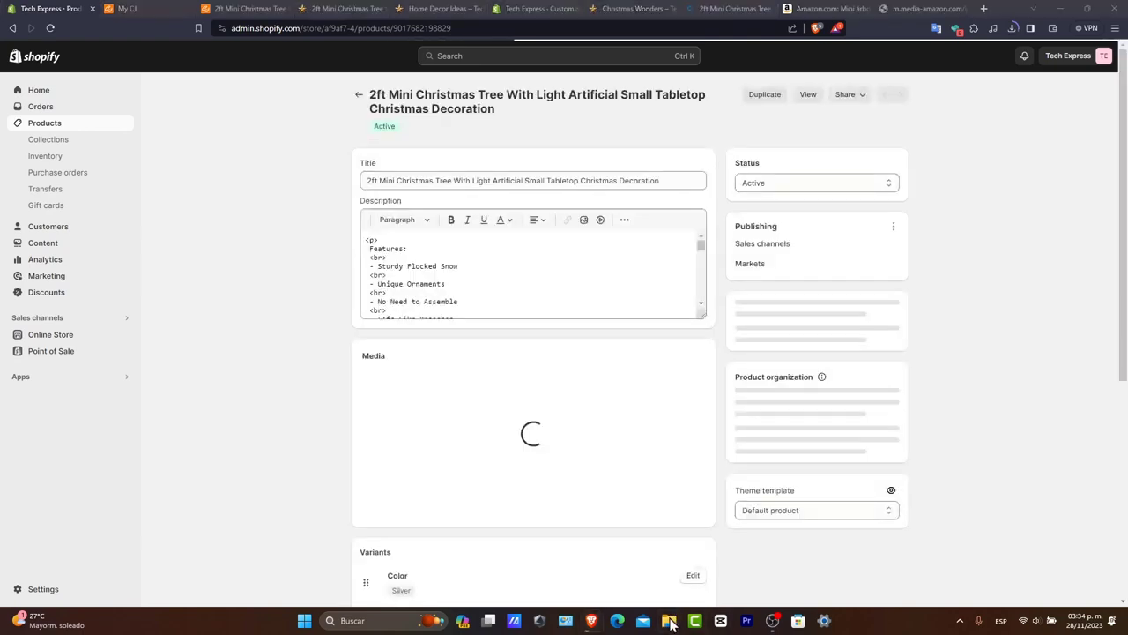
{"action": "left_click", "coordinate": [670, 621]}
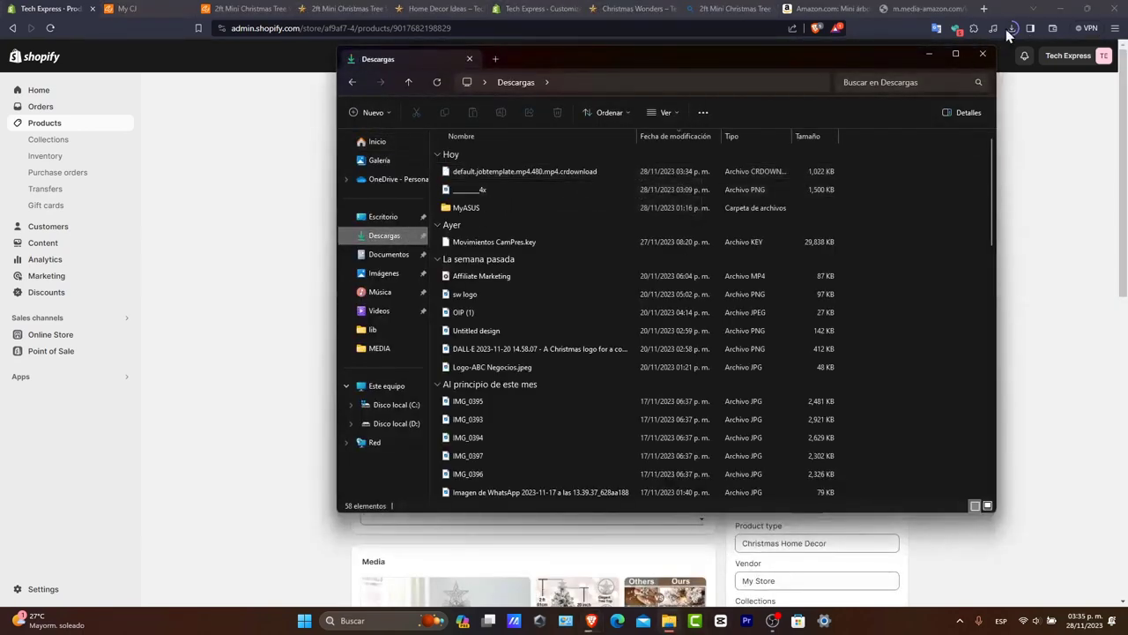
Step: Play the downloaded default.jobtemplate.mp4 tree video from the Descargas folder
{"action": "left_click", "coordinate": [1010, 26]}
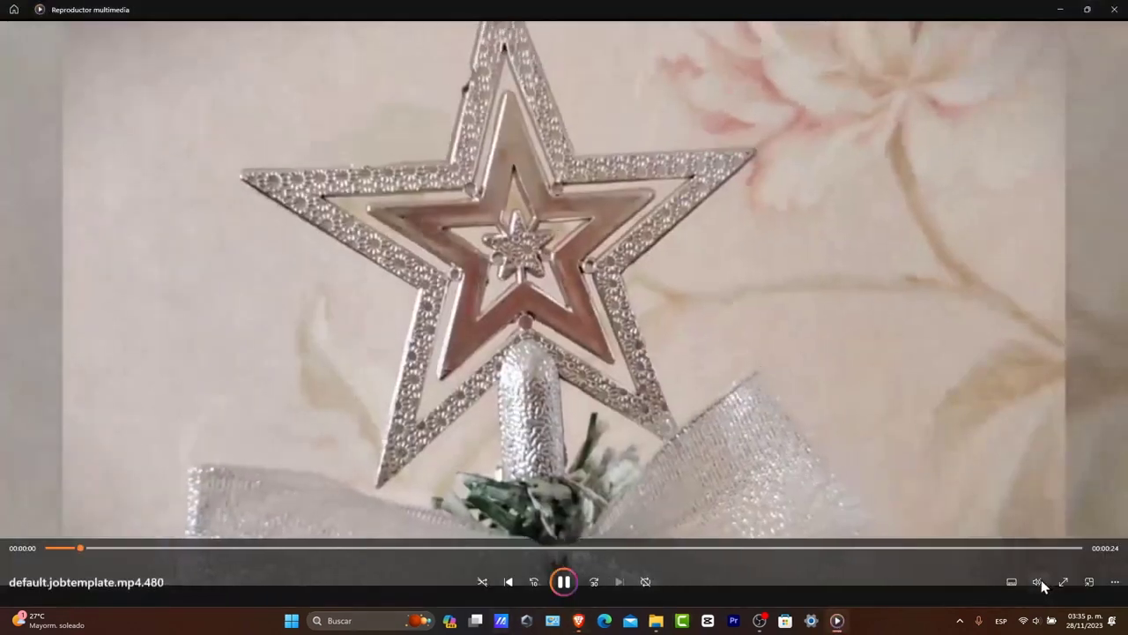
Step: Watch the star tree topper video through in Media Player
{"action": "left_click", "coordinate": [1037, 581]}
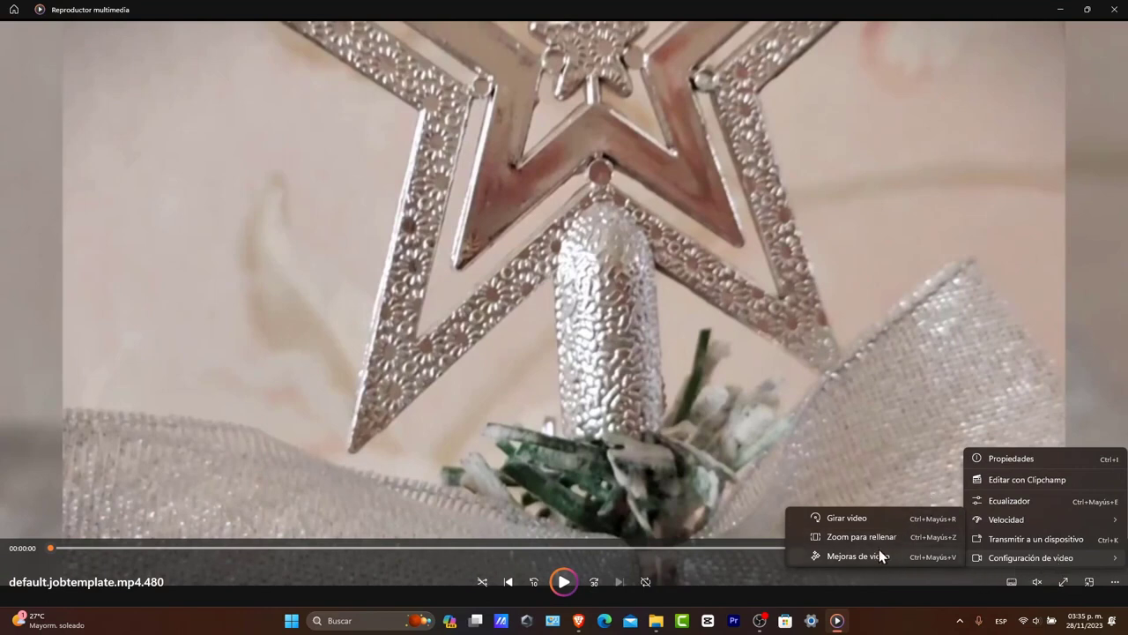
{"action": "mouse_move", "coordinate": [977, 416]}
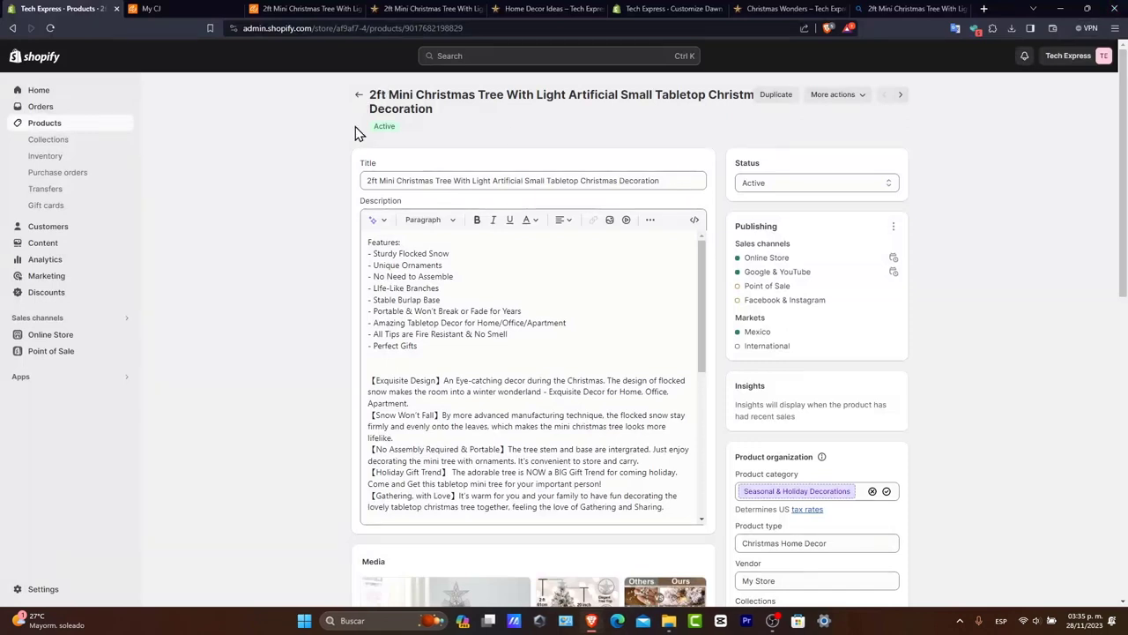
{"action": "mouse_move", "coordinate": [284, 222]}
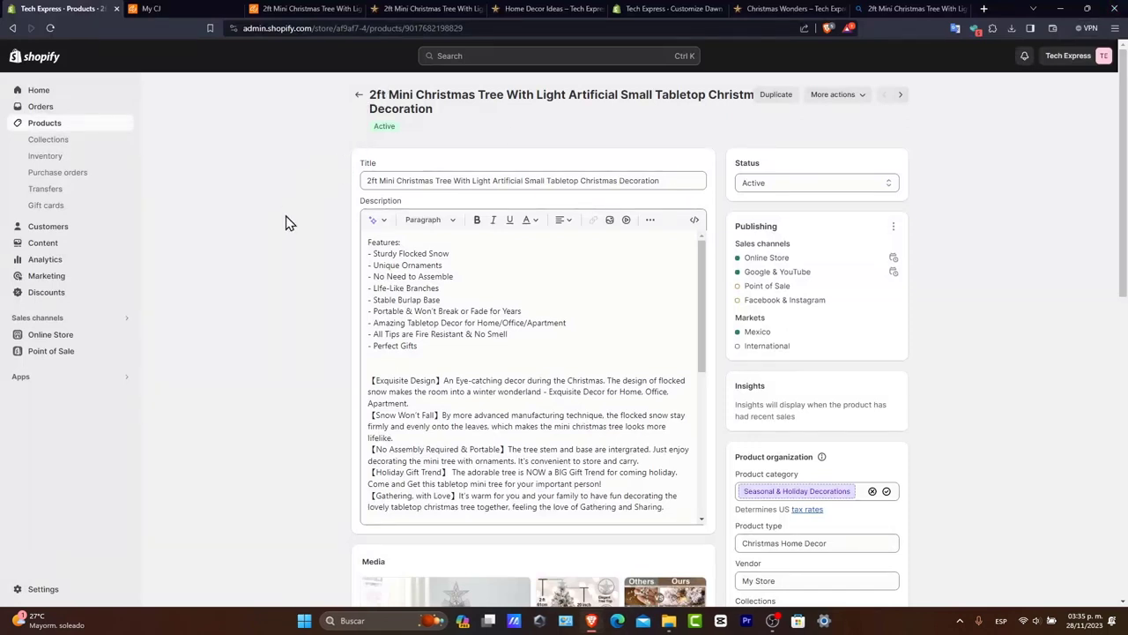
{"action": "mouse_move", "coordinate": [652, 329]}
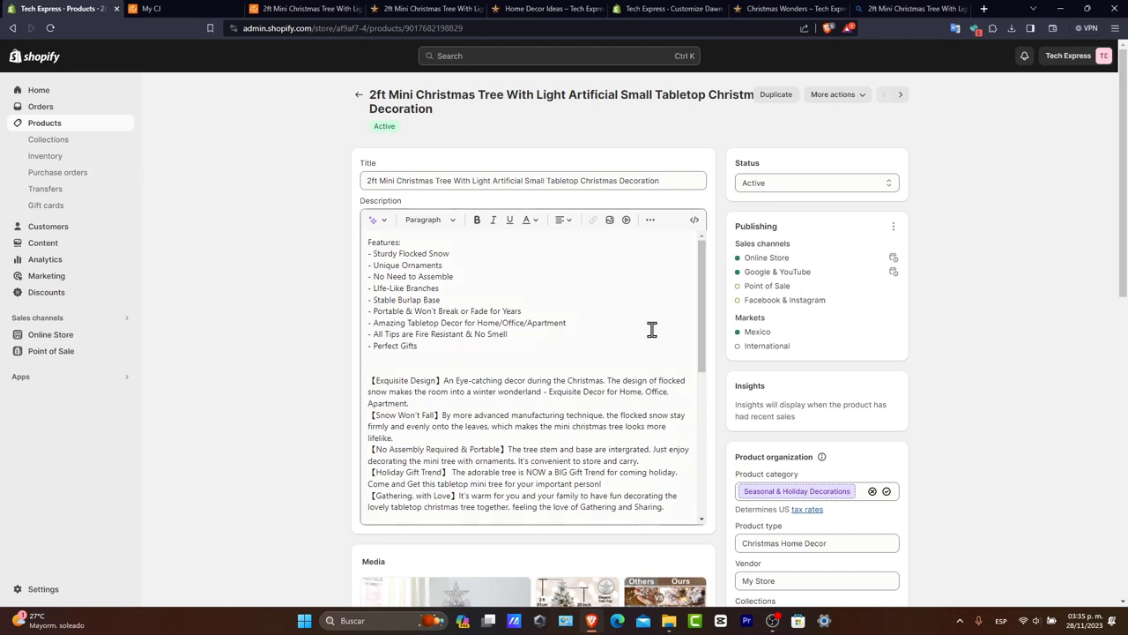
{"action": "mouse_move", "coordinate": [222, 150]}
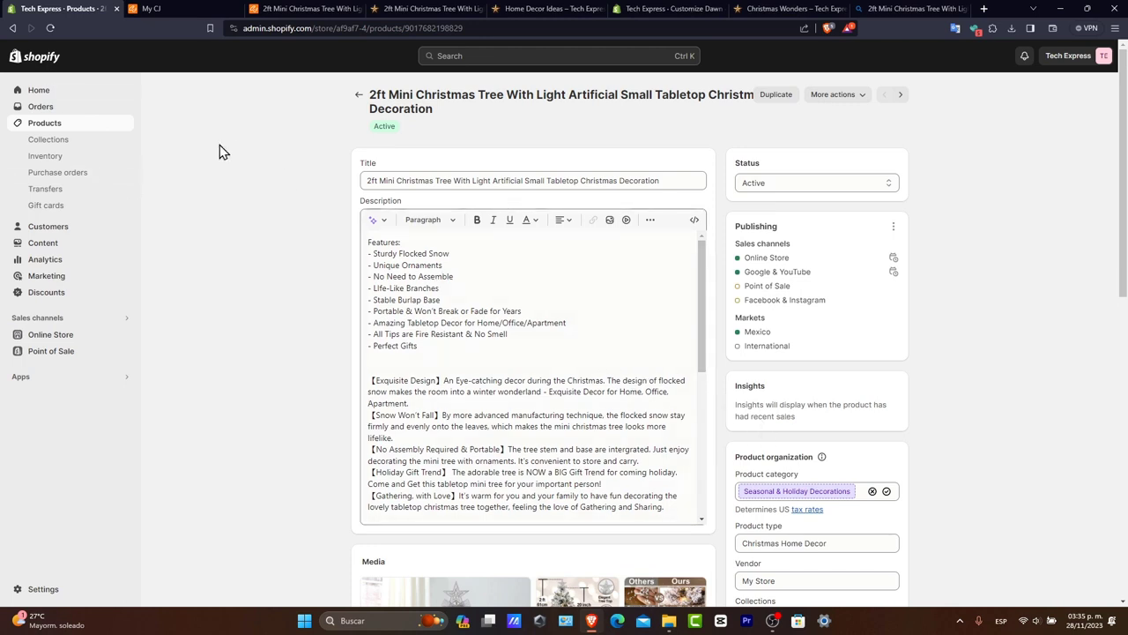
Step: Return to the admin Home and show the Products list
{"action": "left_click", "coordinate": [38, 88]}
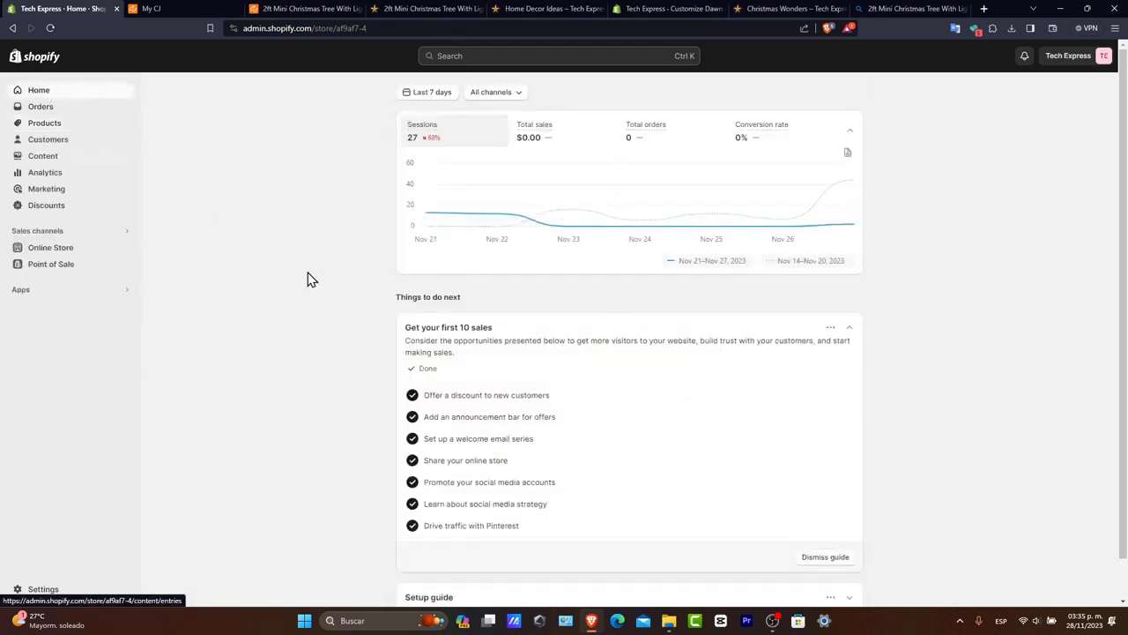
{"action": "mouse_move", "coordinate": [684, 326]}
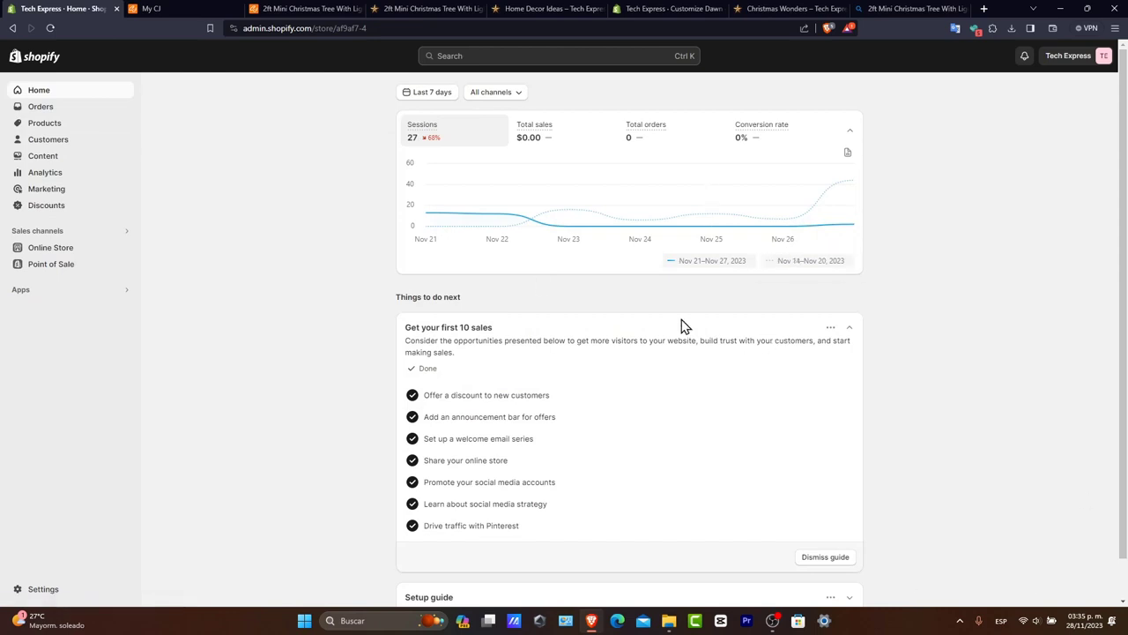
{"action": "mouse_move", "coordinate": [46, 124]}
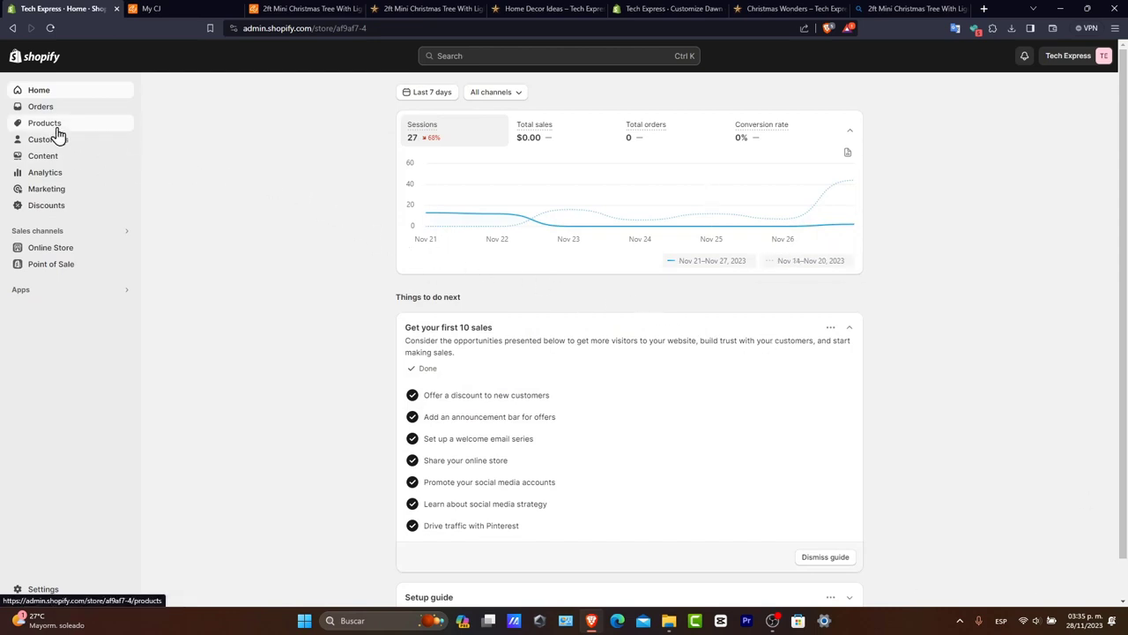
{"action": "left_click", "coordinate": [44, 123]}
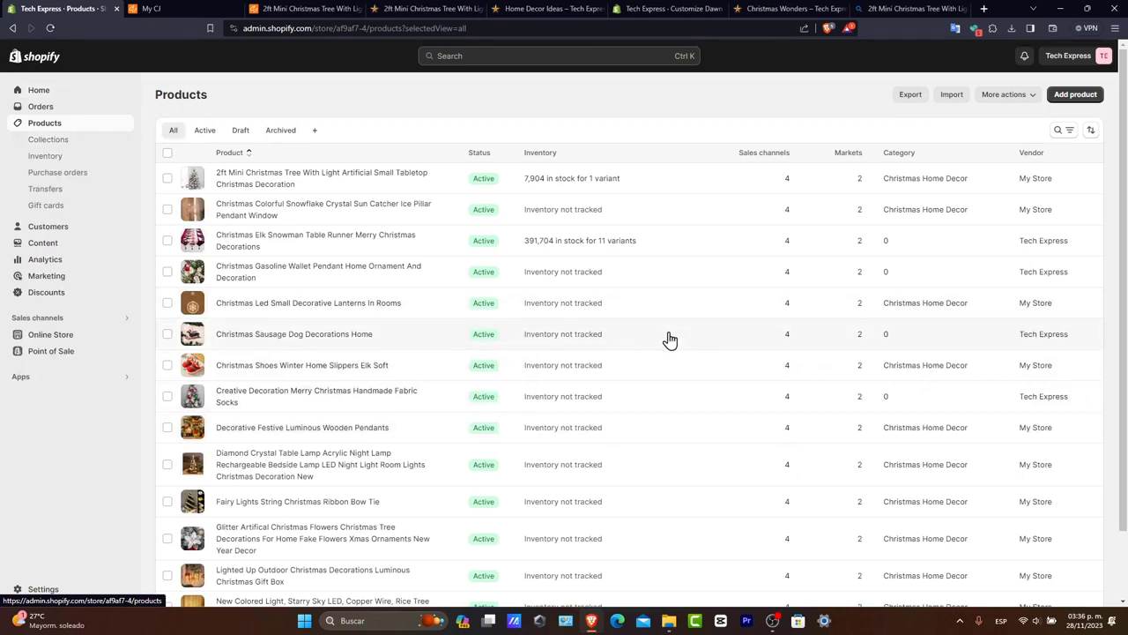
{"action": "mouse_move", "coordinate": [344, 185]}
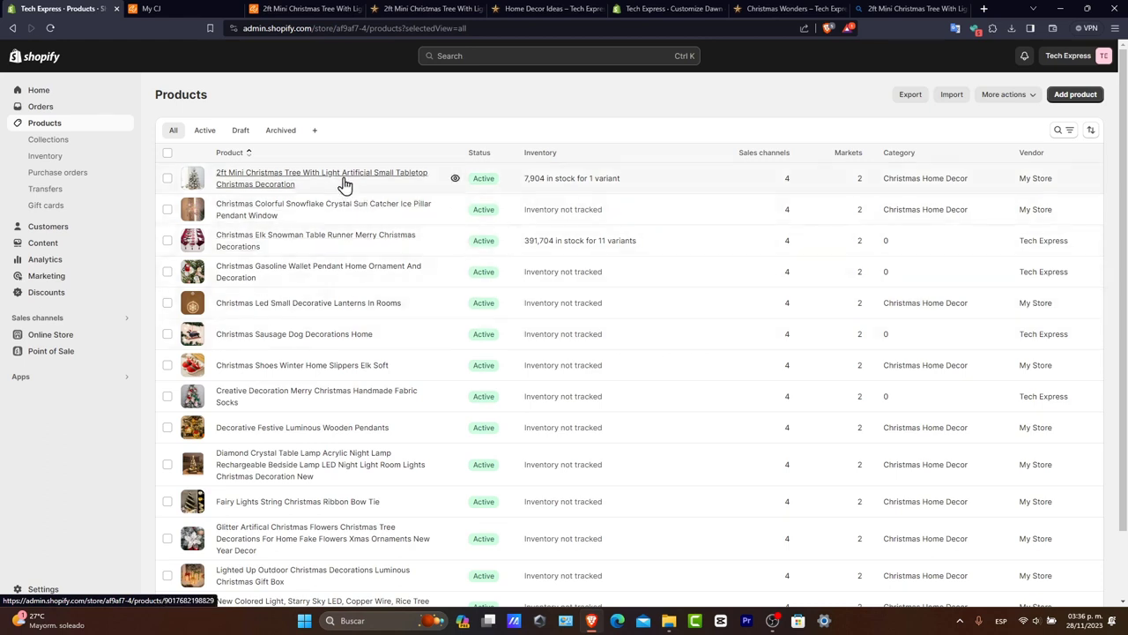
Step: Upload the star close-up video as the first media item of the 2ft Mini Christmas Tree
{"action": "left_click", "coordinate": [321, 178]}
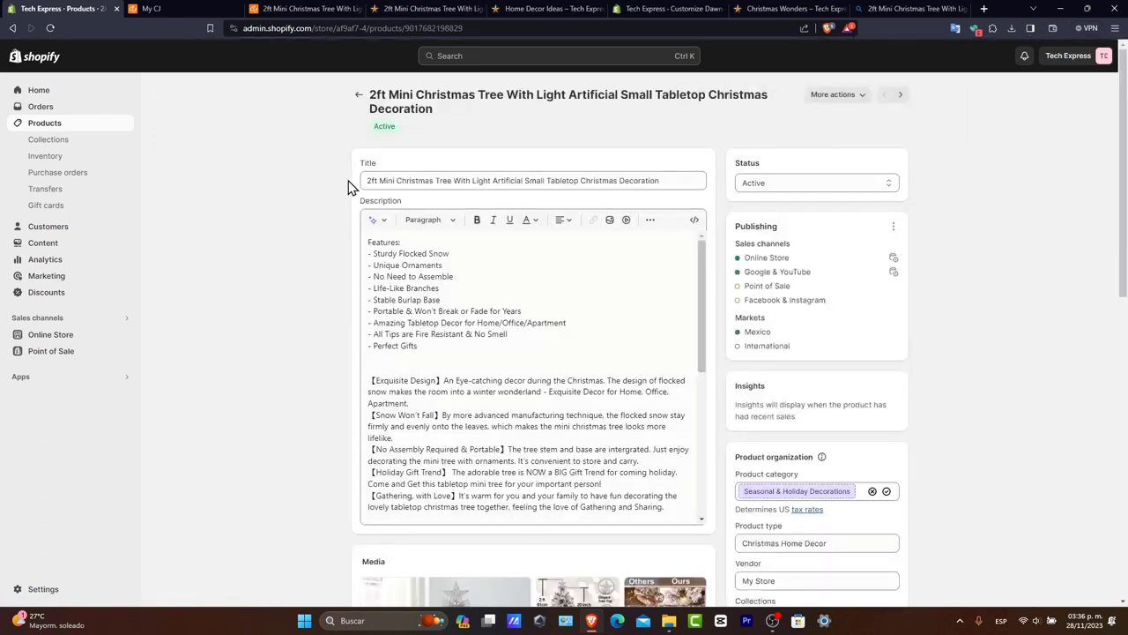
{"action": "mouse_move", "coordinate": [1003, 420]}
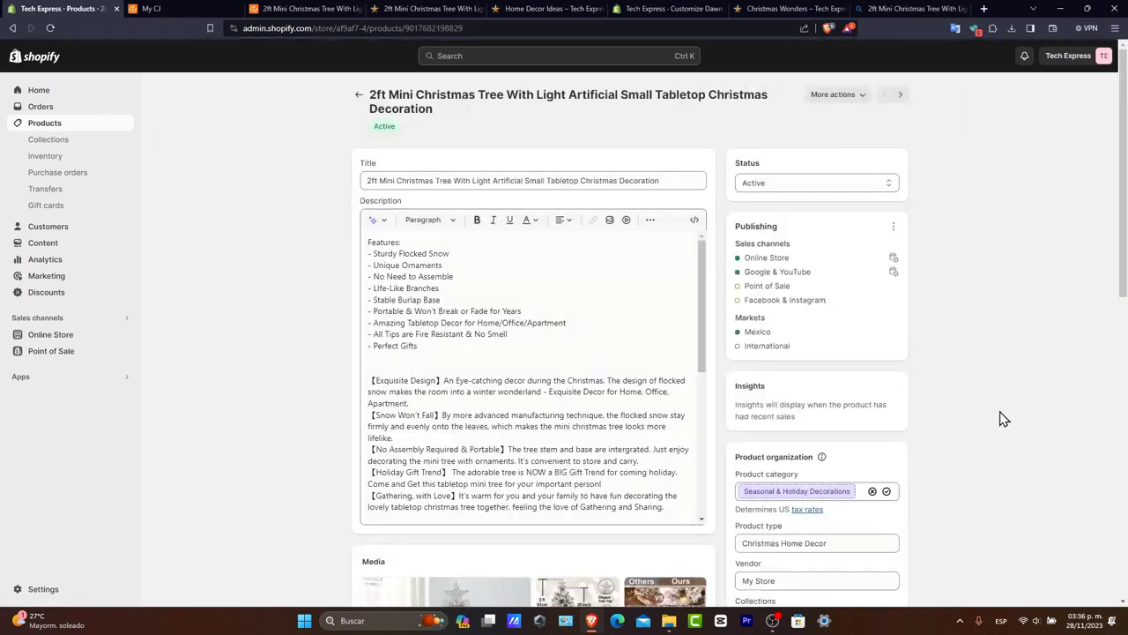
{"action": "scroll", "scroll_direction": "down", "scroll_amount": 3}
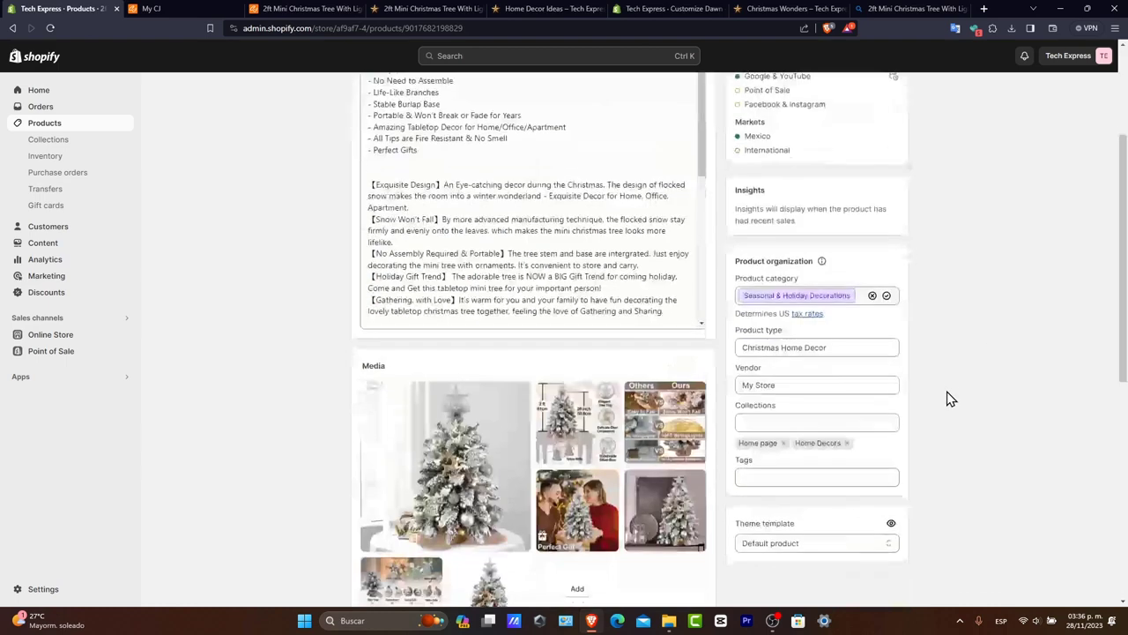
{"action": "scroll", "scroll_direction": "down", "scroll_amount": 3}
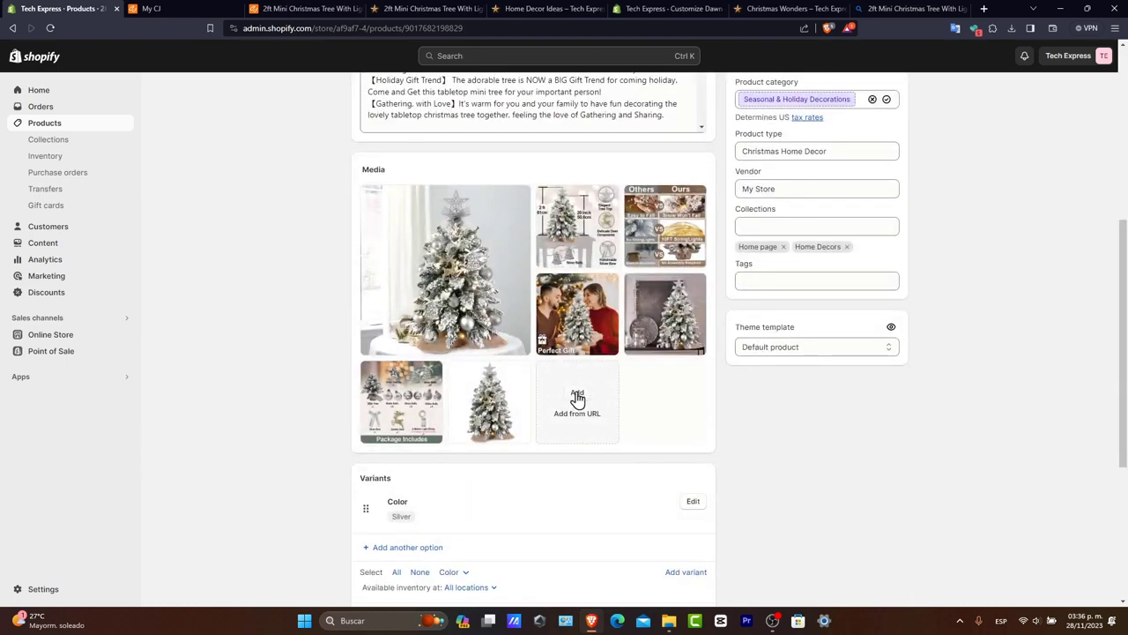
{"action": "left_click", "coordinate": [576, 396]}
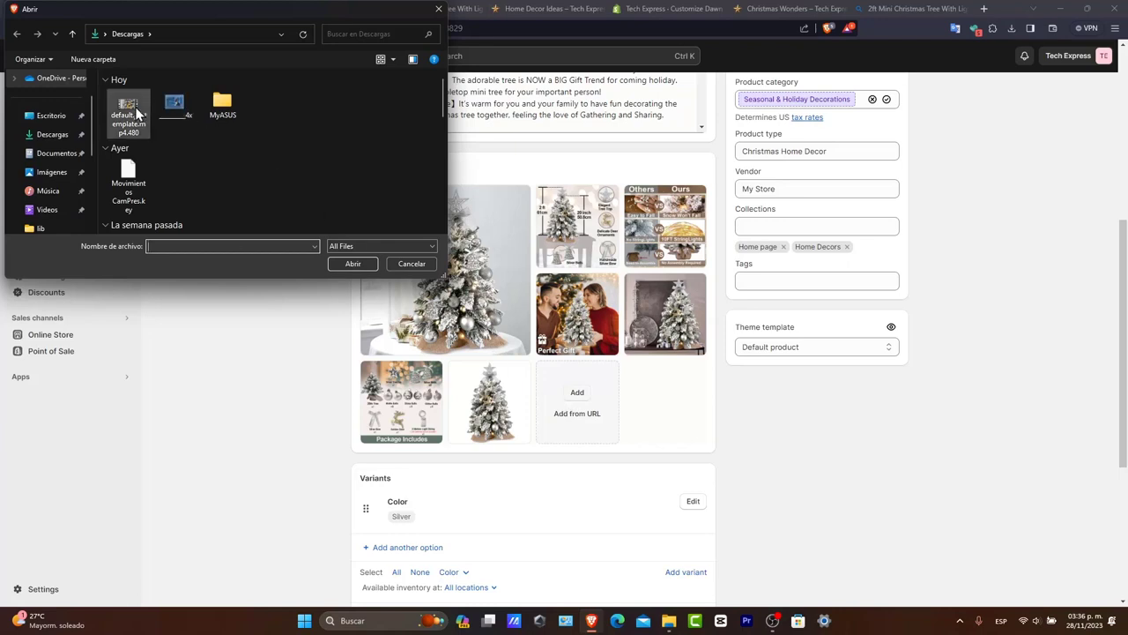
{"action": "left_click", "coordinate": [352, 264]}
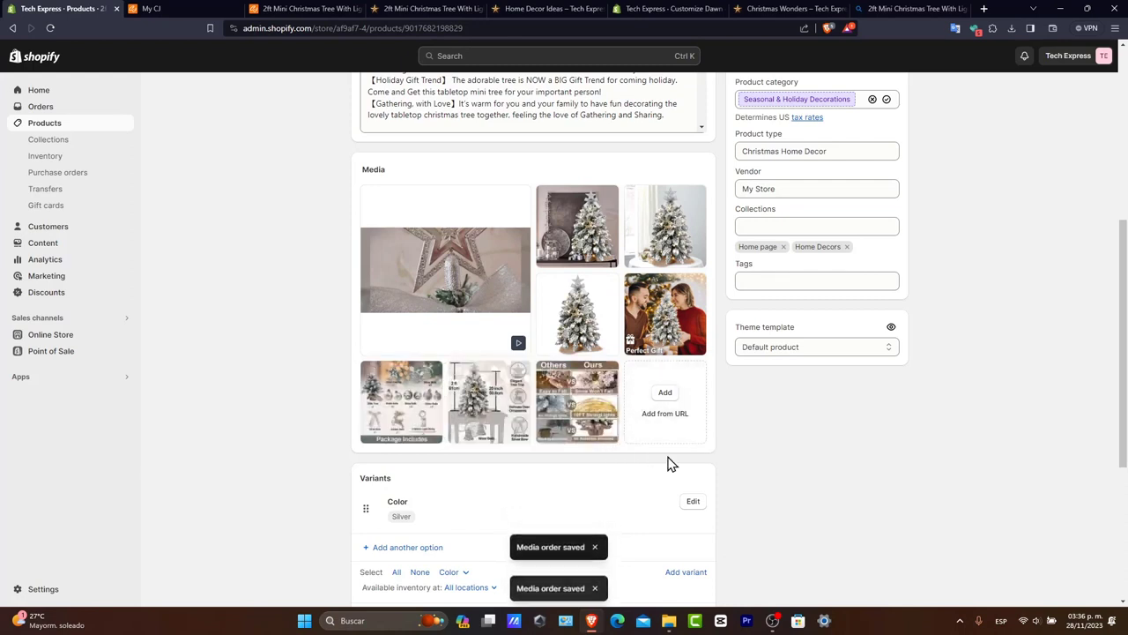
Step: Give the video alt text "2ft mini christmas home with light artificial small" and save it
{"action": "left_click", "coordinate": [445, 271]}
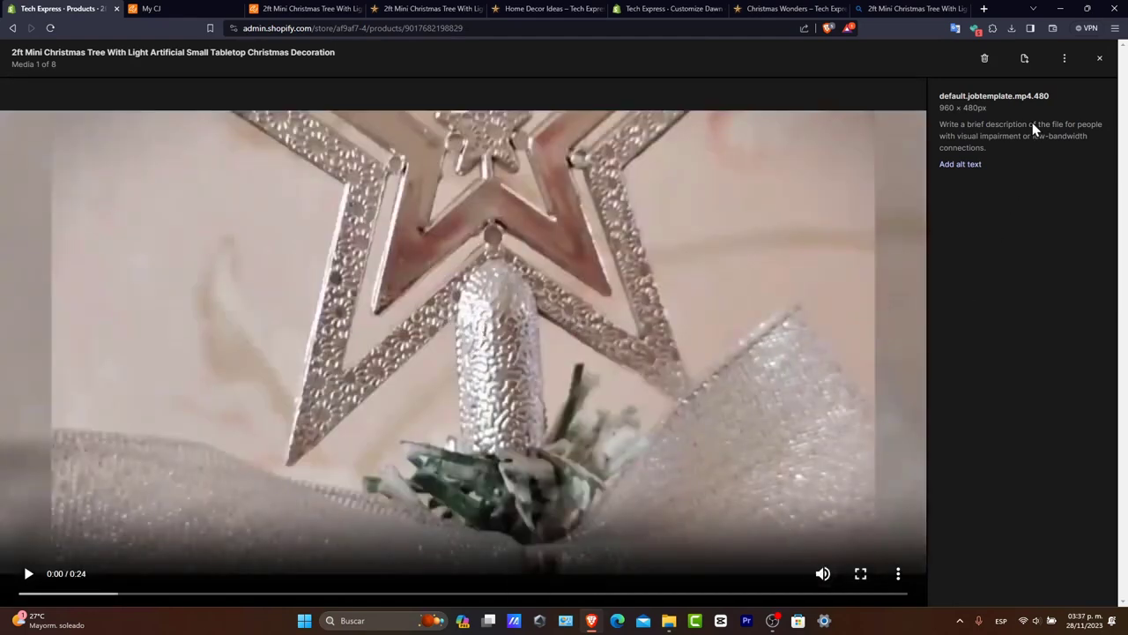
{"action": "left_click", "coordinate": [959, 164]}
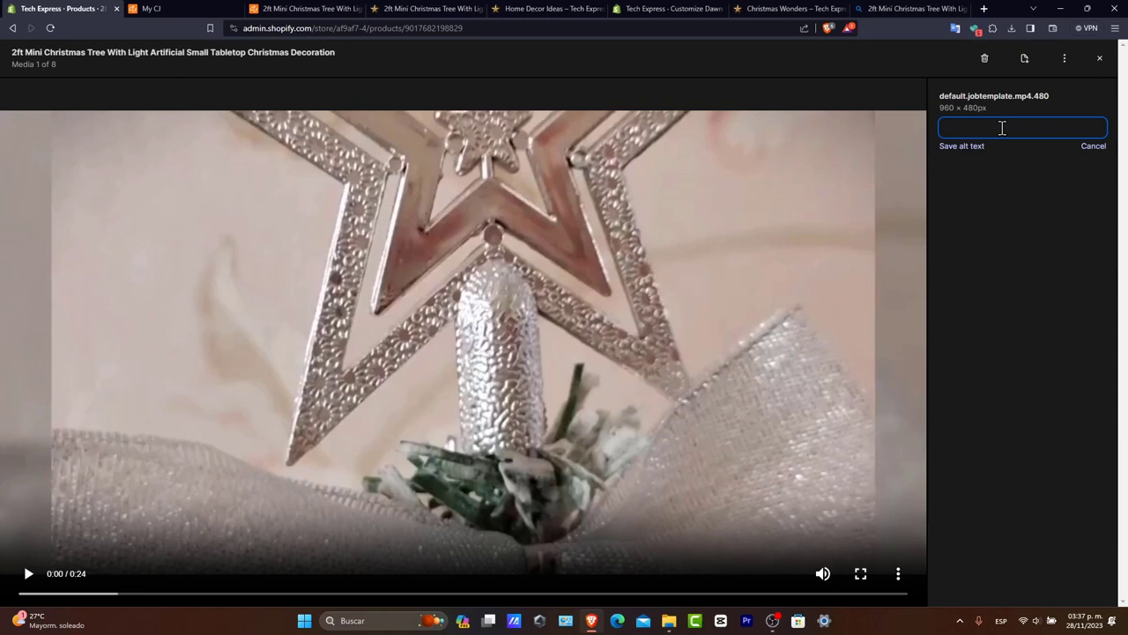
{"action": "type", "text": "2ft mini christmas home"}
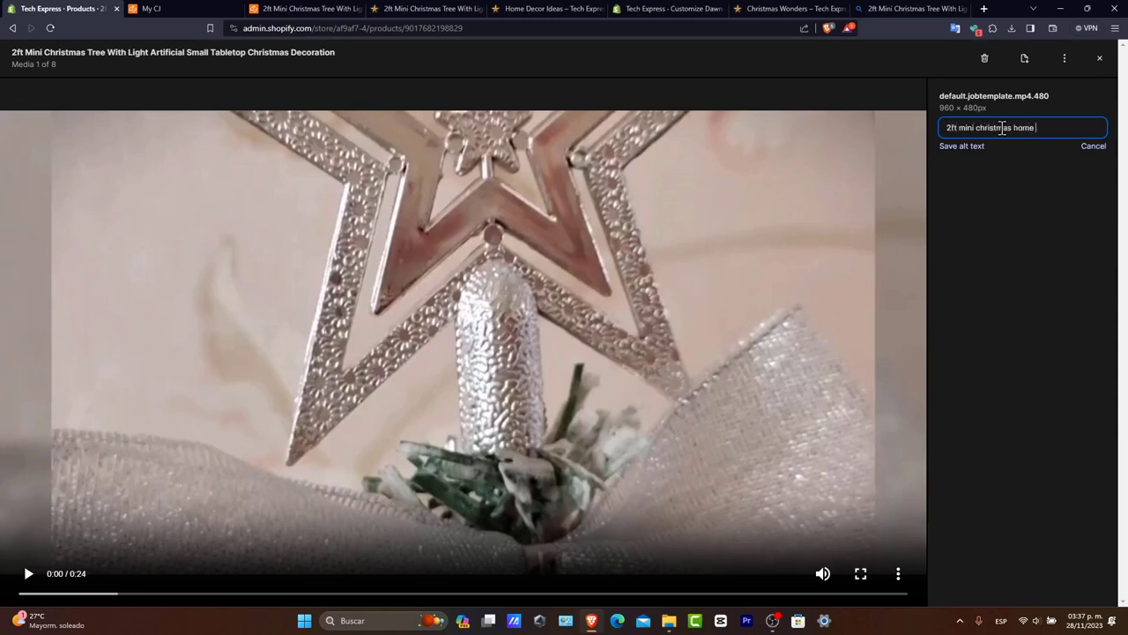
{"action": "type", "text": "with ("}
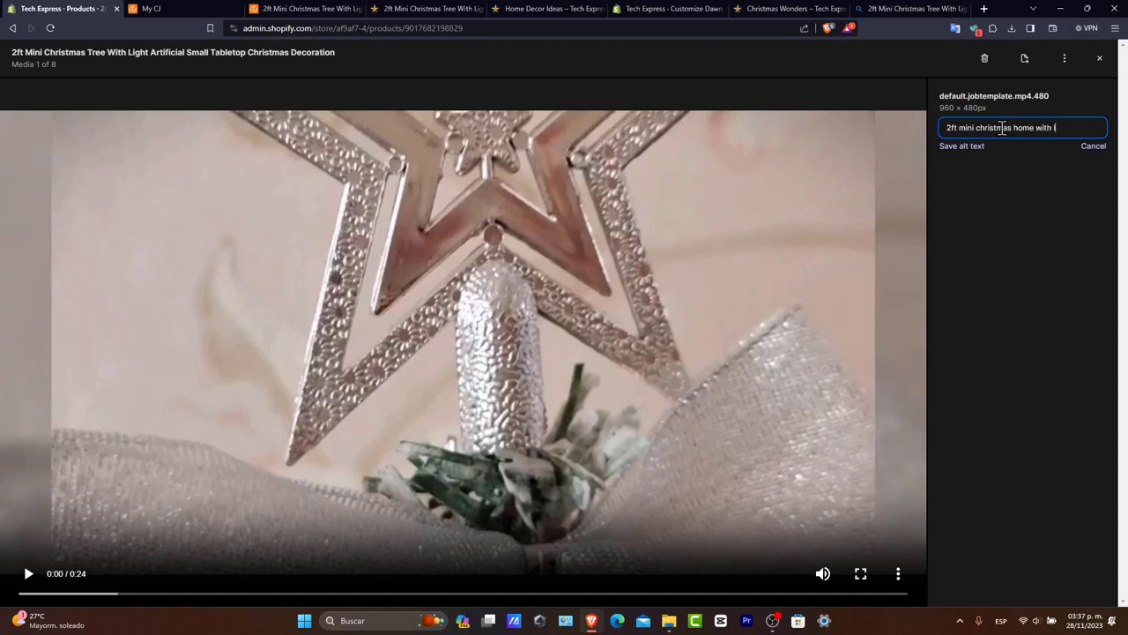
{"action": "left_click", "coordinate": [961, 144]}
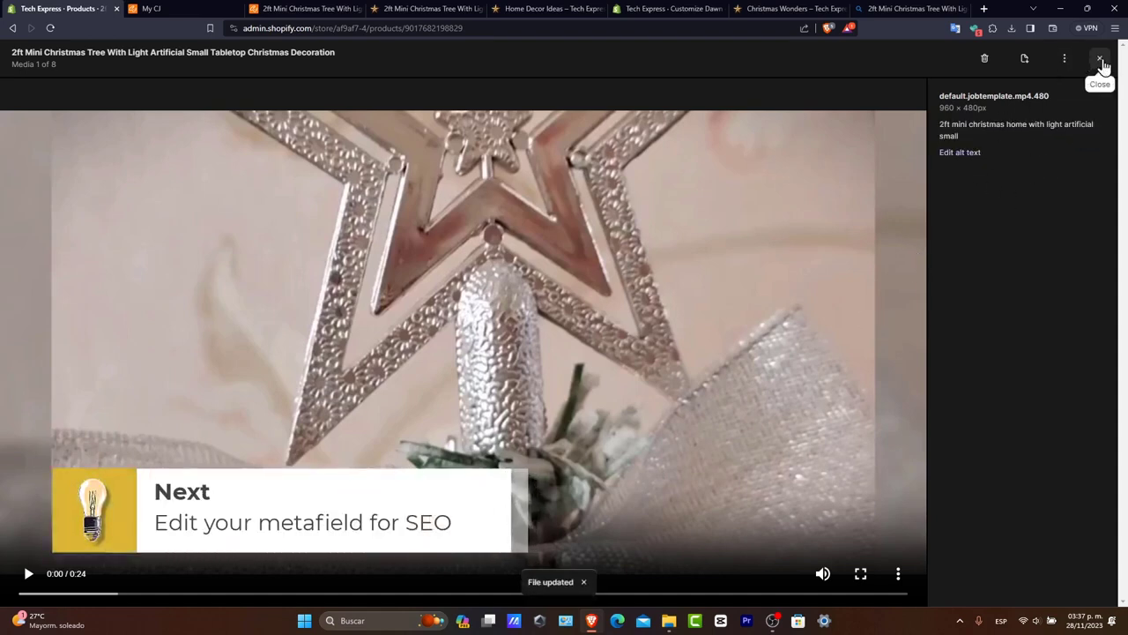
{"action": "left_click", "coordinate": [1096, 60]}
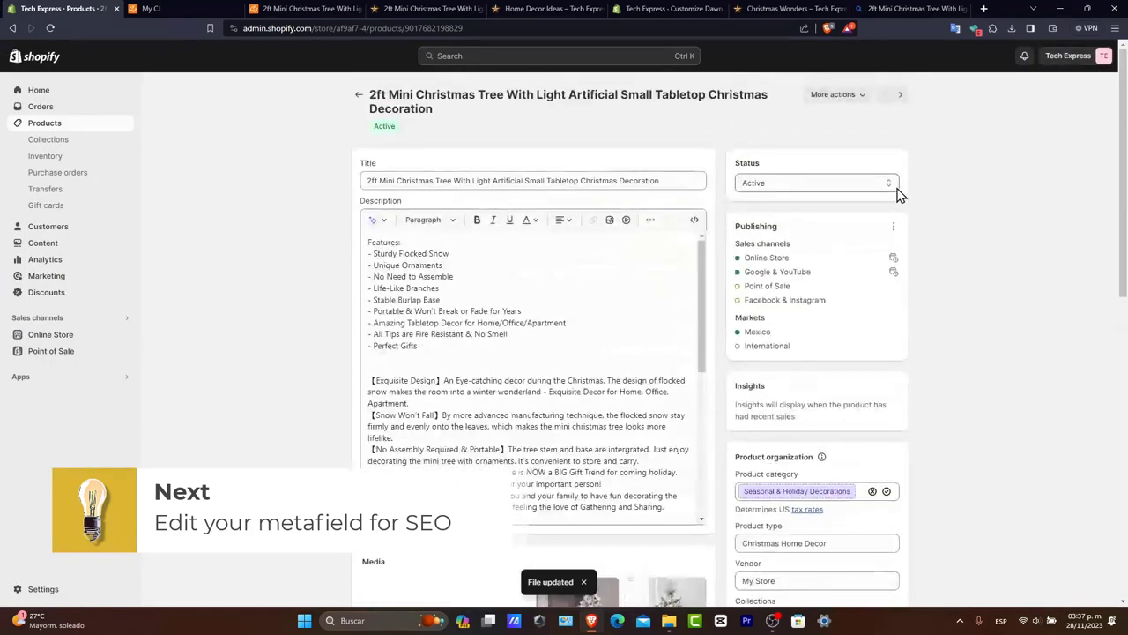
Step: Go to the Online Store sales channel and customize the current Dawn theme
{"action": "scroll", "scroll_direction": "down", "scroll_amount": 3}
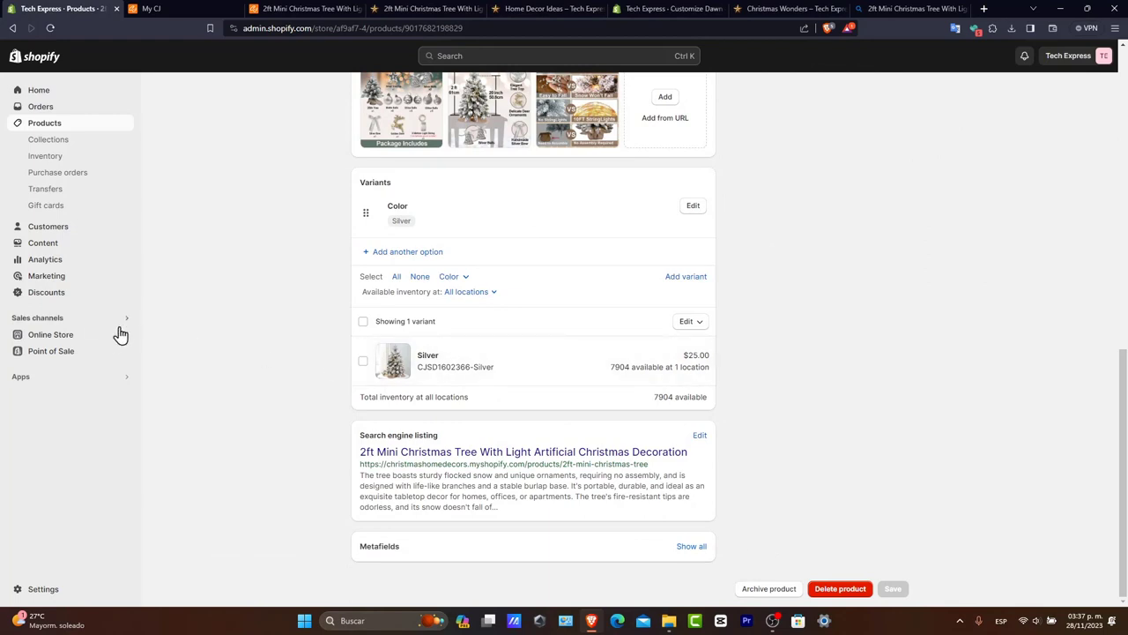
{"action": "left_click", "coordinate": [49, 334]}
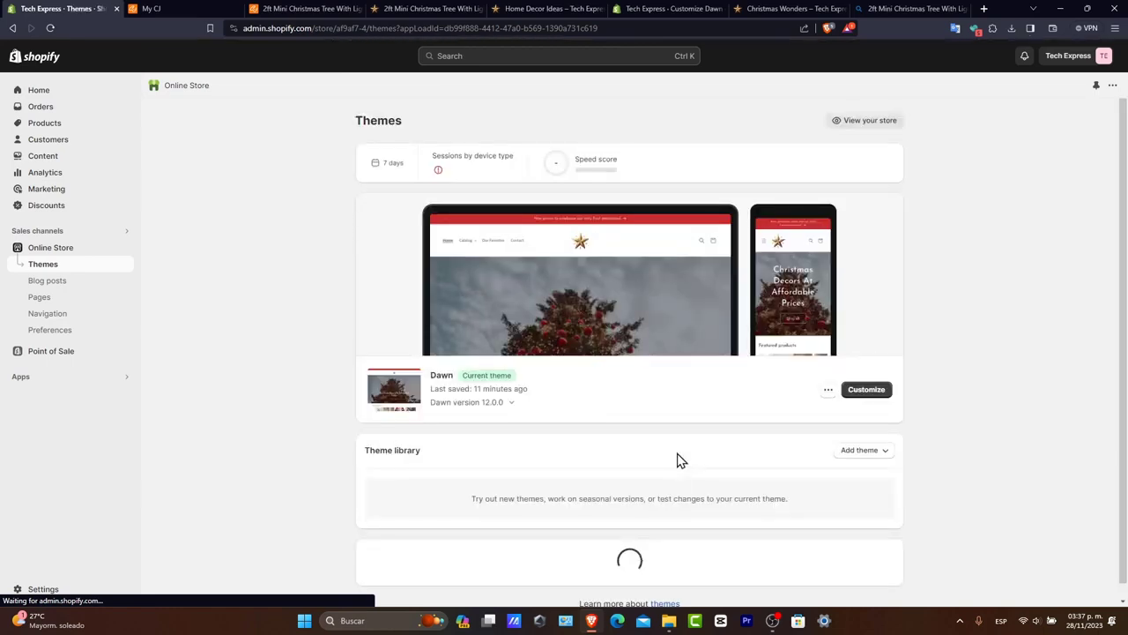
{"action": "left_click", "coordinate": [865, 389]}
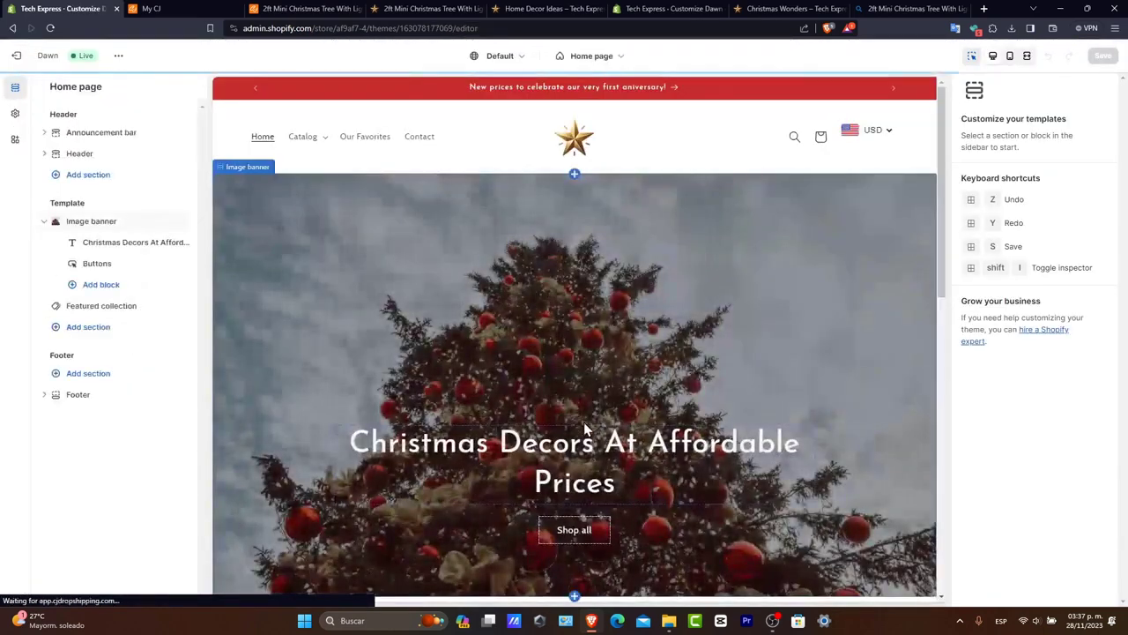
Step: Navigate the preview to Our Favorites, select the Featured product section, and view it on the live store
{"action": "left_click", "coordinate": [80, 151]}
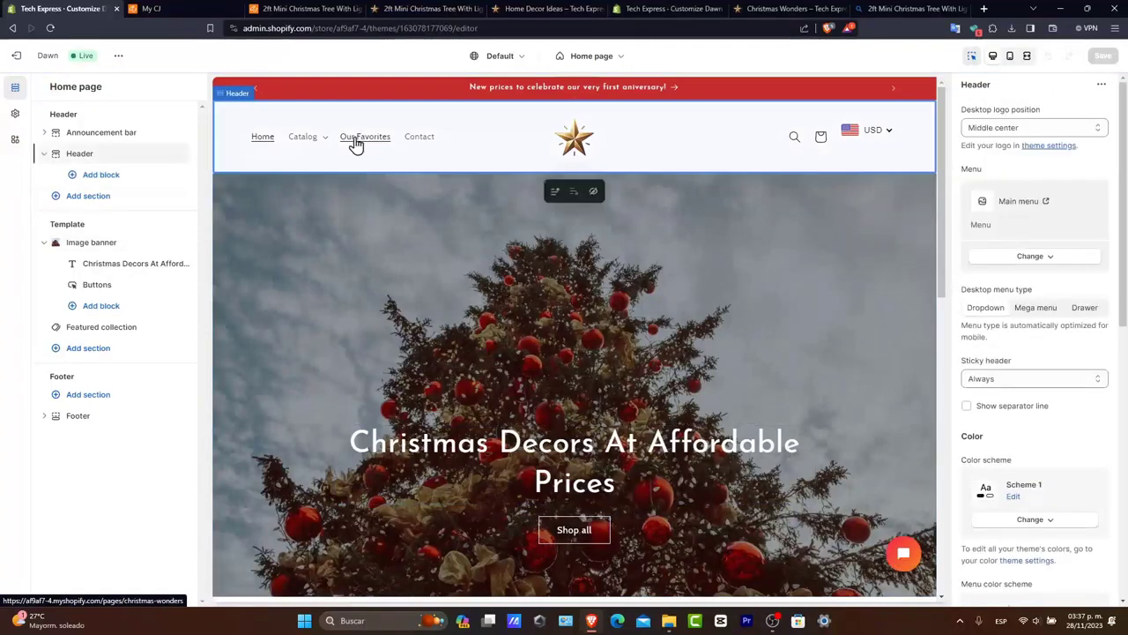
{"action": "left_click", "coordinate": [365, 137]}
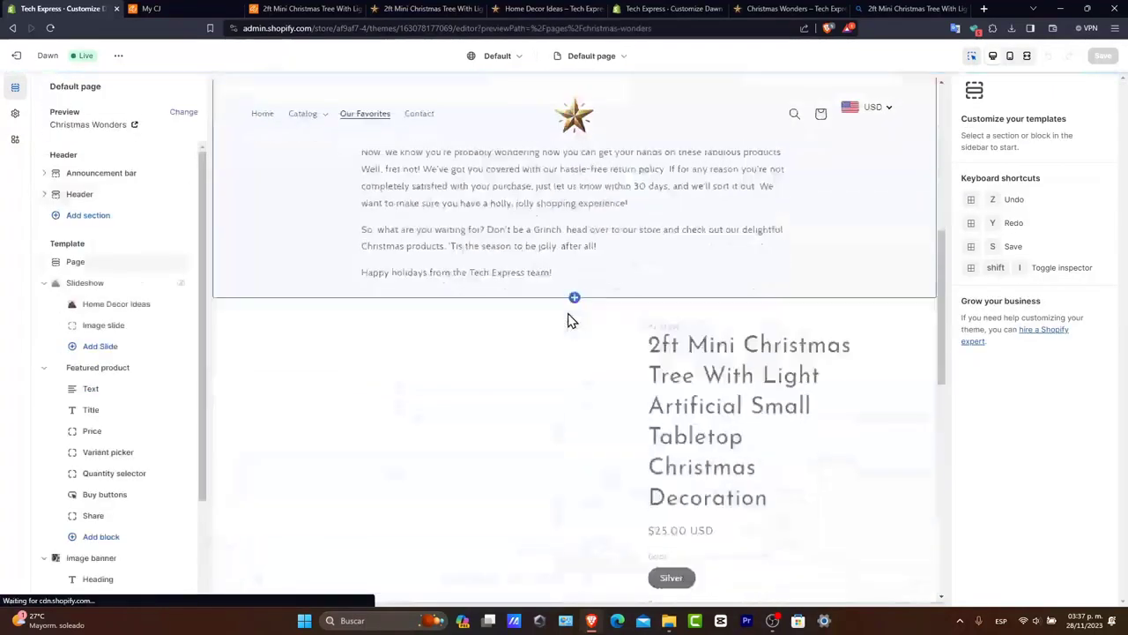
{"action": "scroll", "scroll_direction": "down", "scroll_amount": 3}
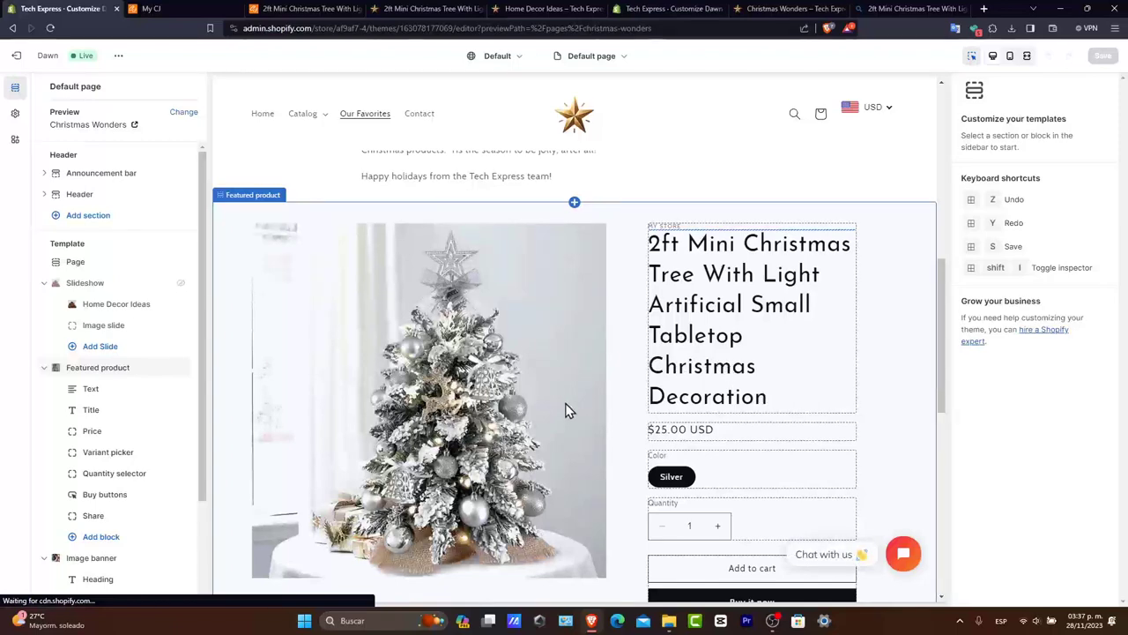
{"action": "left_click", "coordinate": [252, 194]}
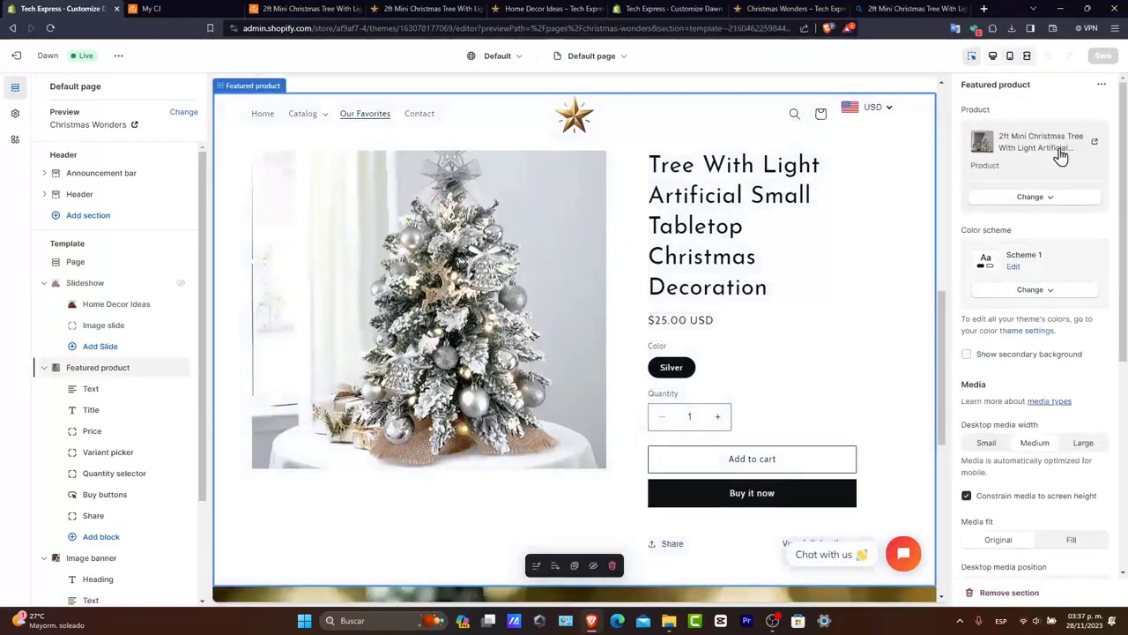
{"action": "left_click", "coordinate": [1034, 197]}
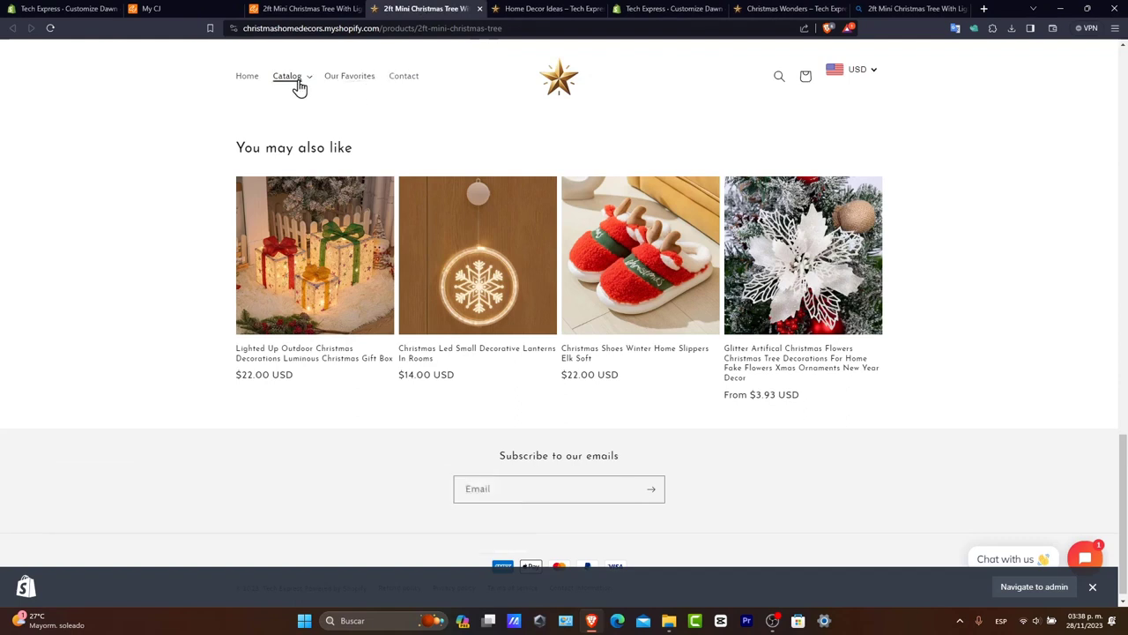
Step: Reach the 2ft Mini Christmas Tree via the Catalog menu and show the video thumbnail in the gallery
{"action": "left_click", "coordinate": [286, 75]}
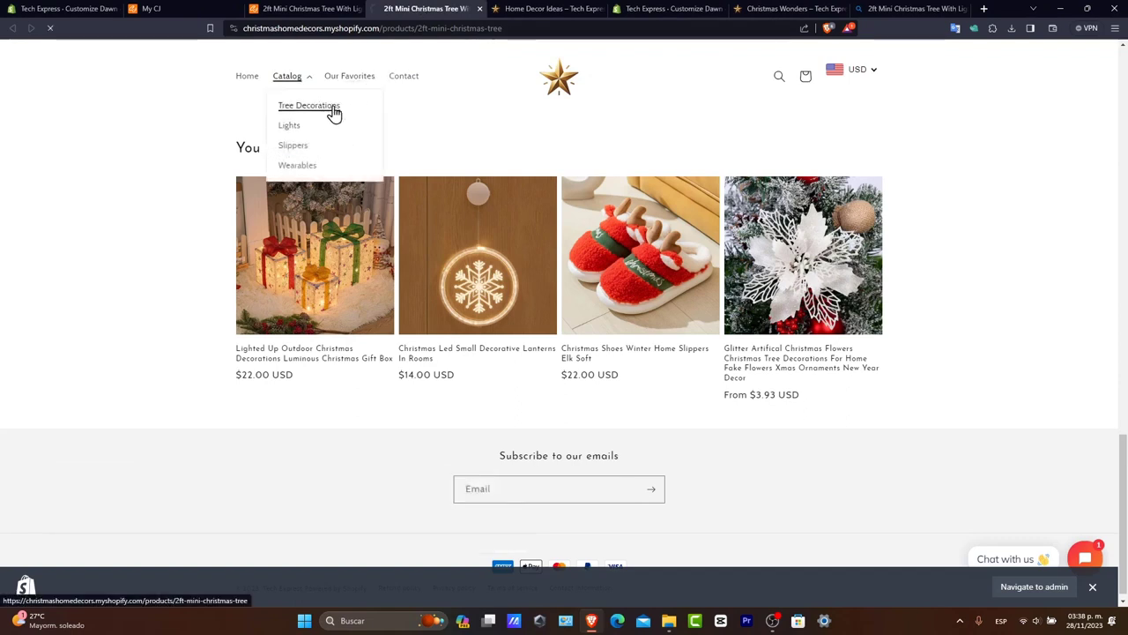
{"action": "left_click", "coordinate": [308, 106]}
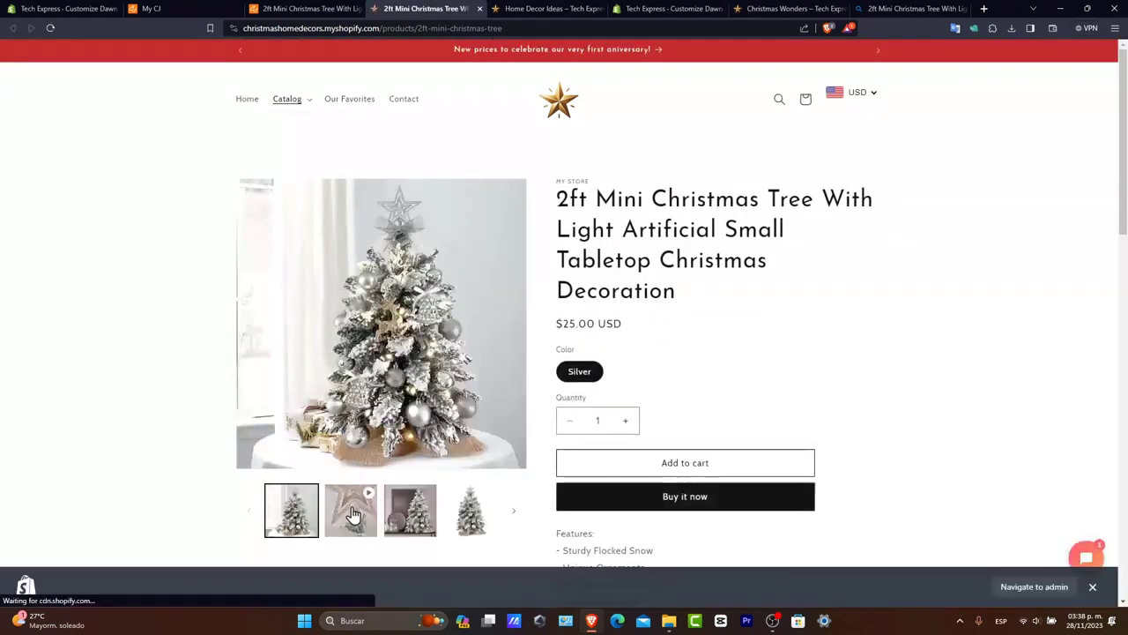
{"action": "left_click", "coordinate": [351, 511]}
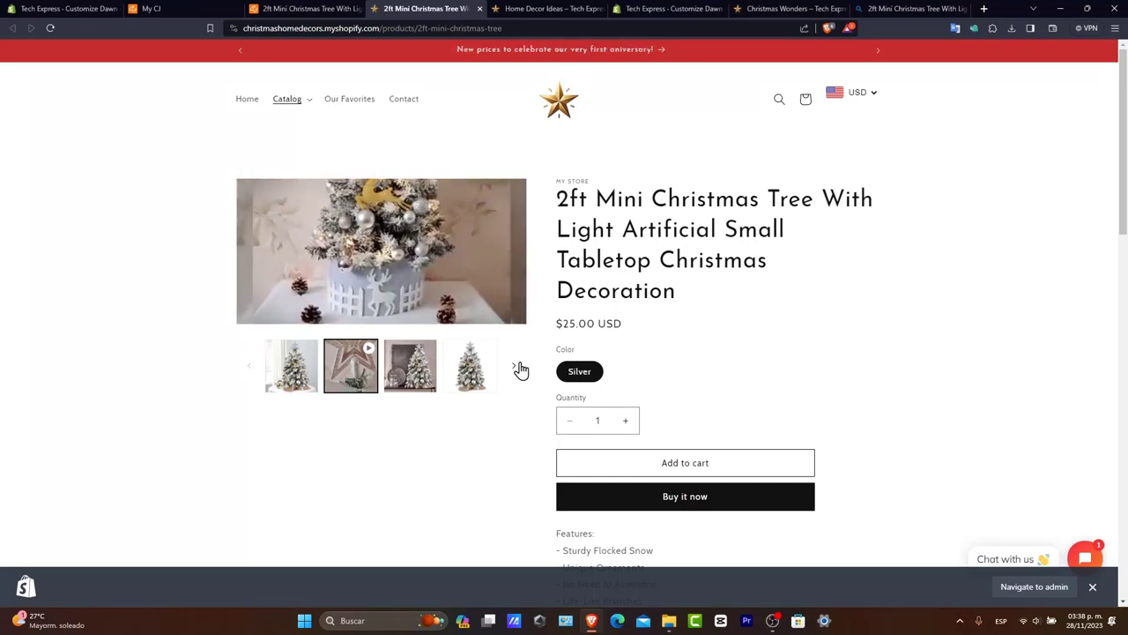
Step: Play the product video in the 2ft Mini Christmas Tree gallery
{"action": "left_click", "coordinate": [520, 367]}
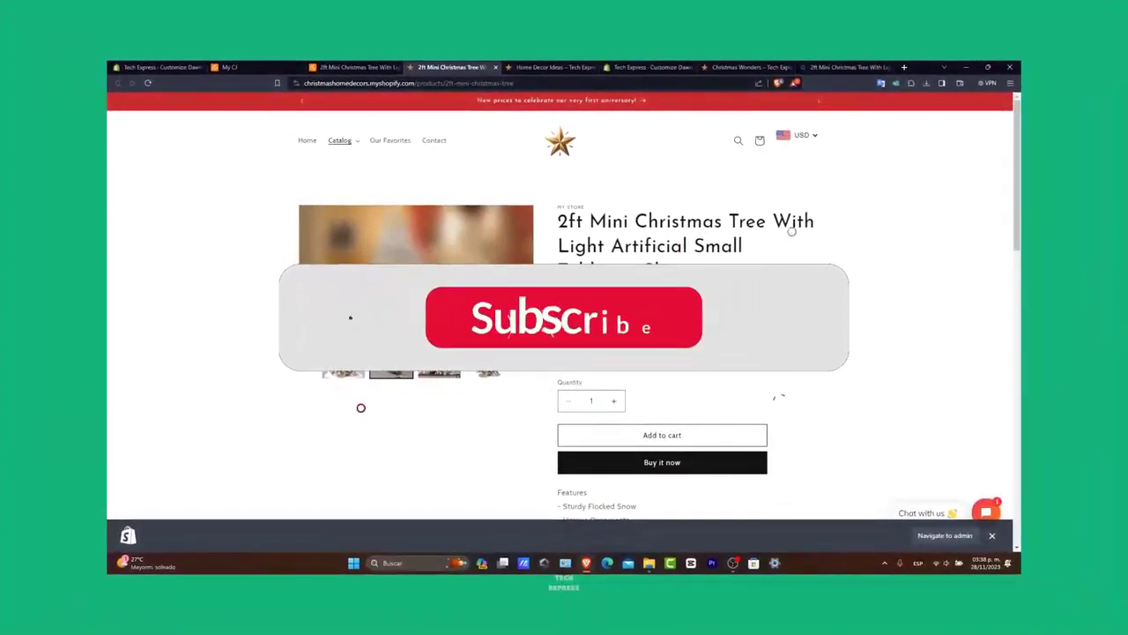
Step: Let the gallery video finish, then replay it from the start
{"action": "left_click", "coordinate": [564, 317]}
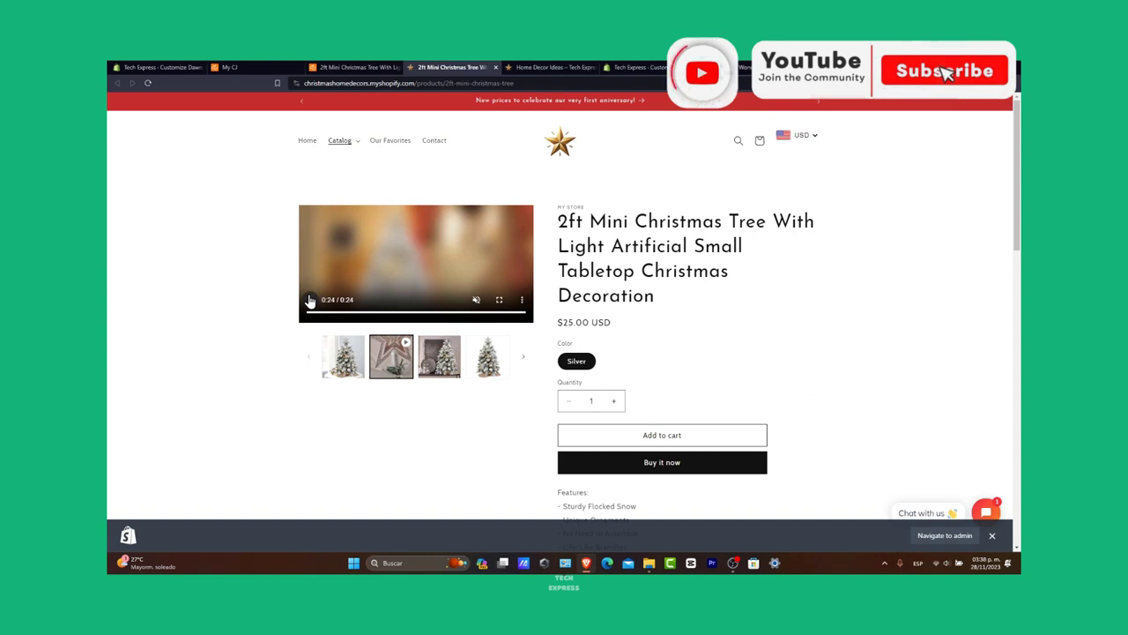
{"action": "left_click", "coordinate": [943, 70]}
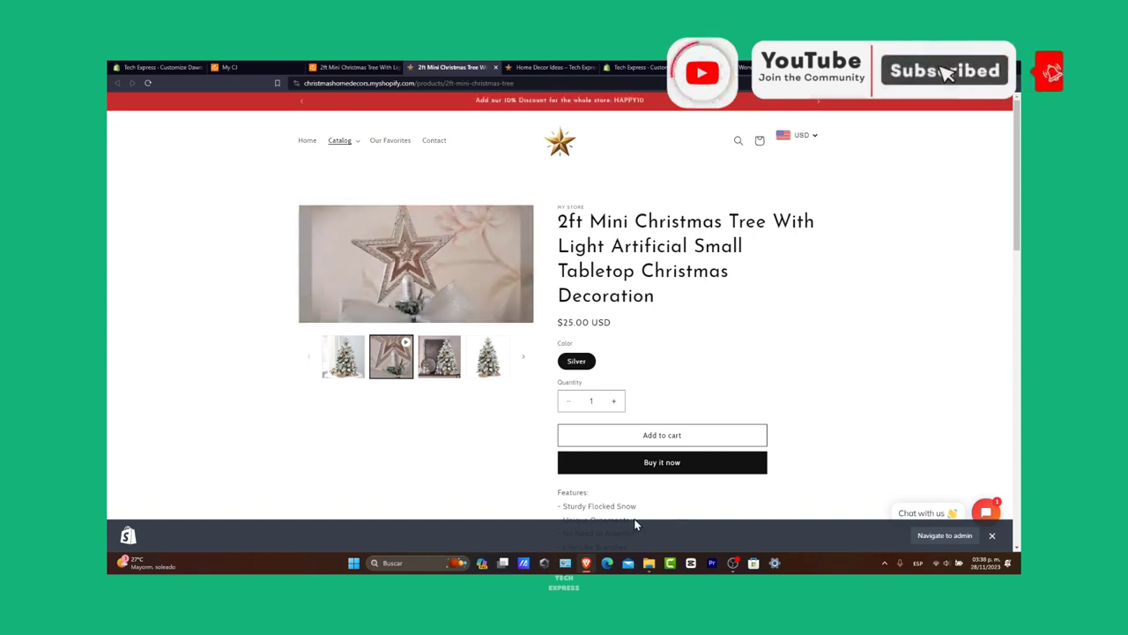